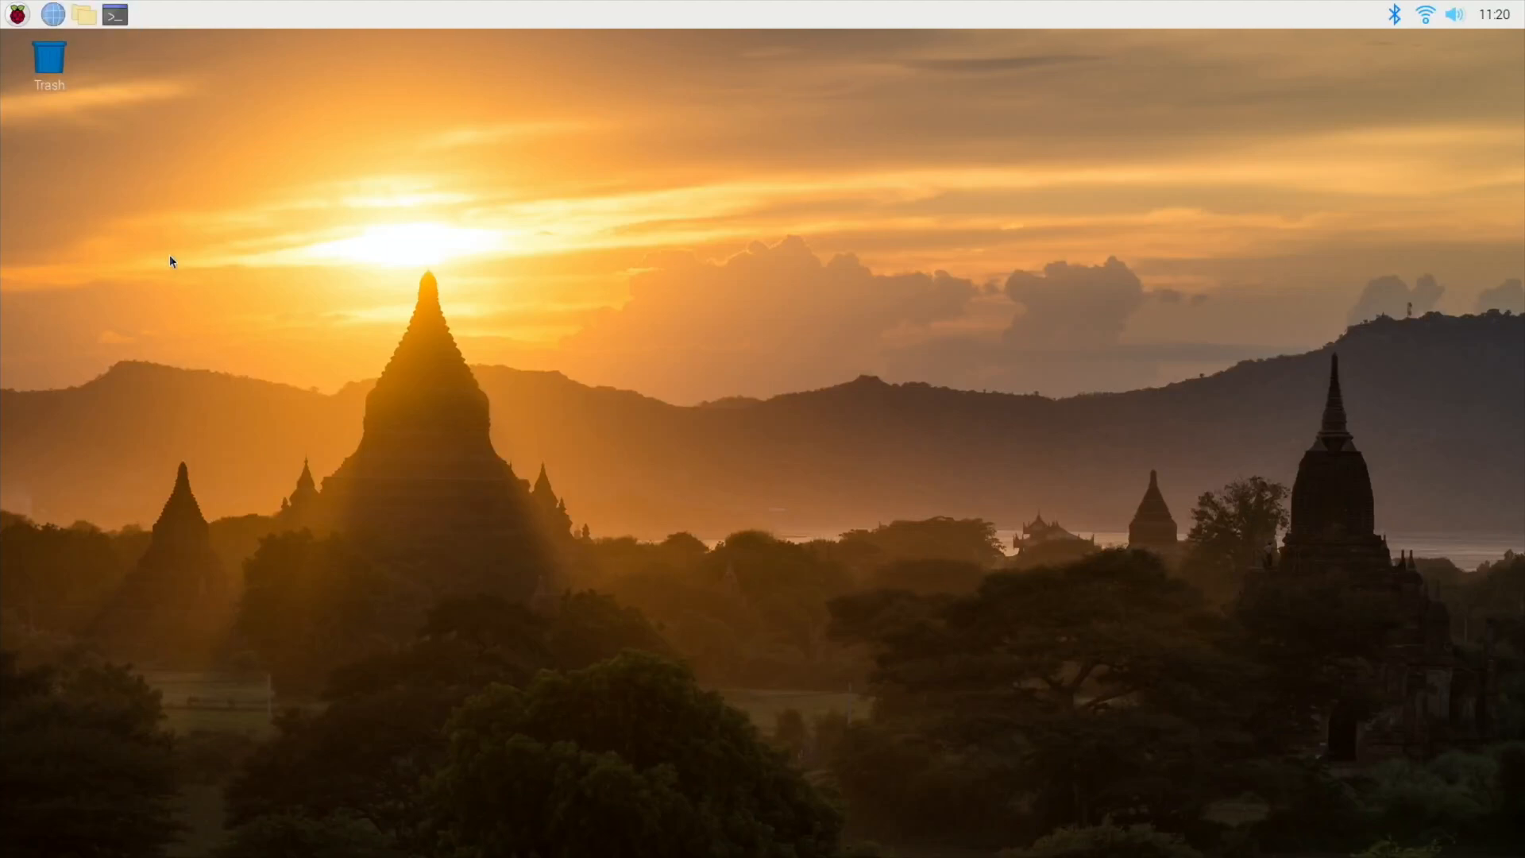
{"action": "mouse_move", "coordinate": [439, 416]}
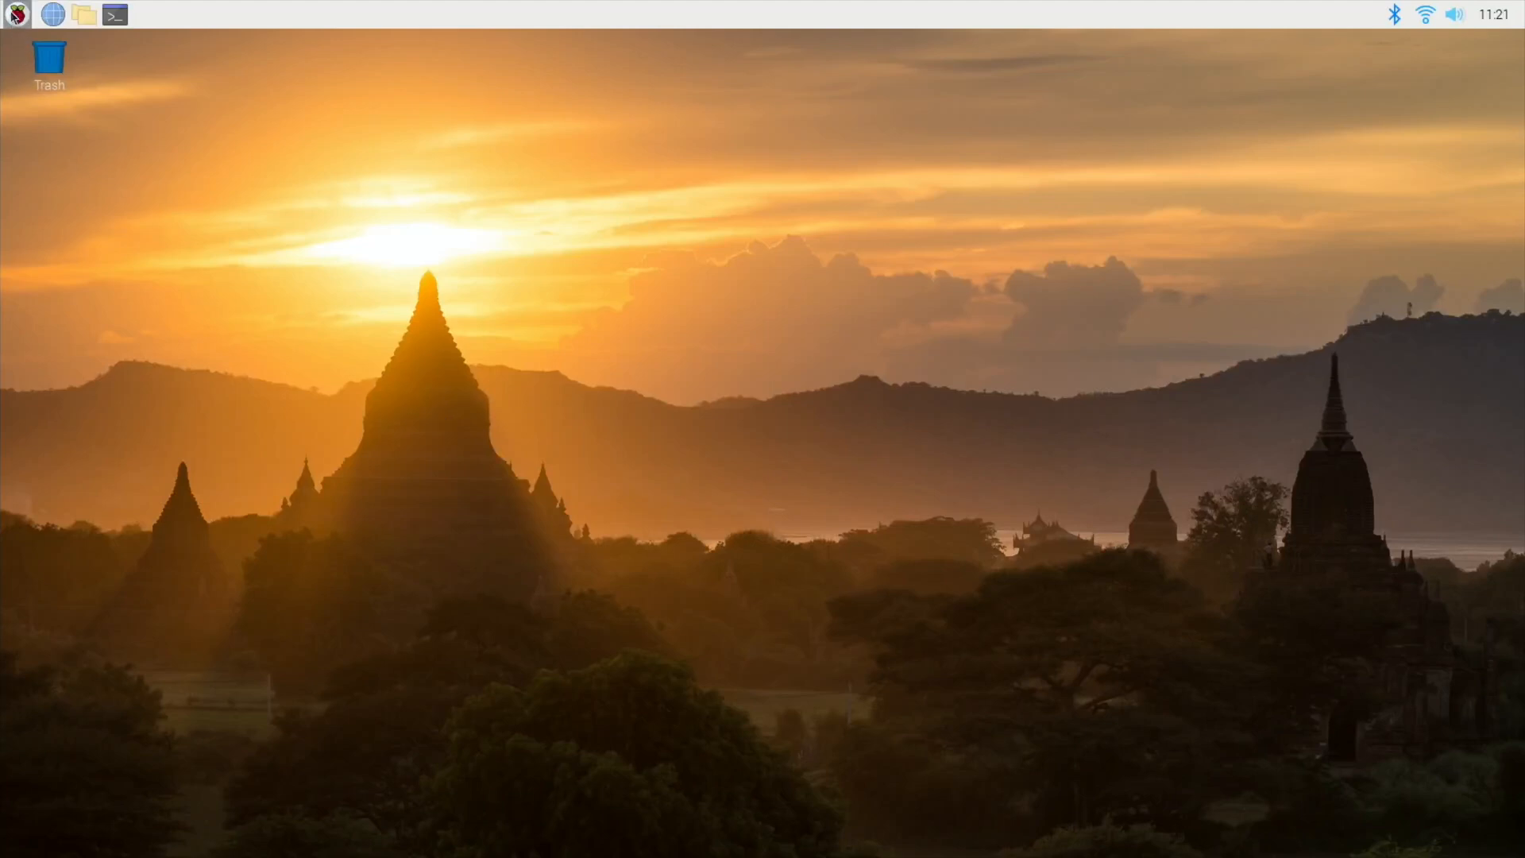
From a terminal, run 'sudo apt install gparted' and confirm installing the extra packages.
{"action": "left_click", "coordinate": [15, 15]}
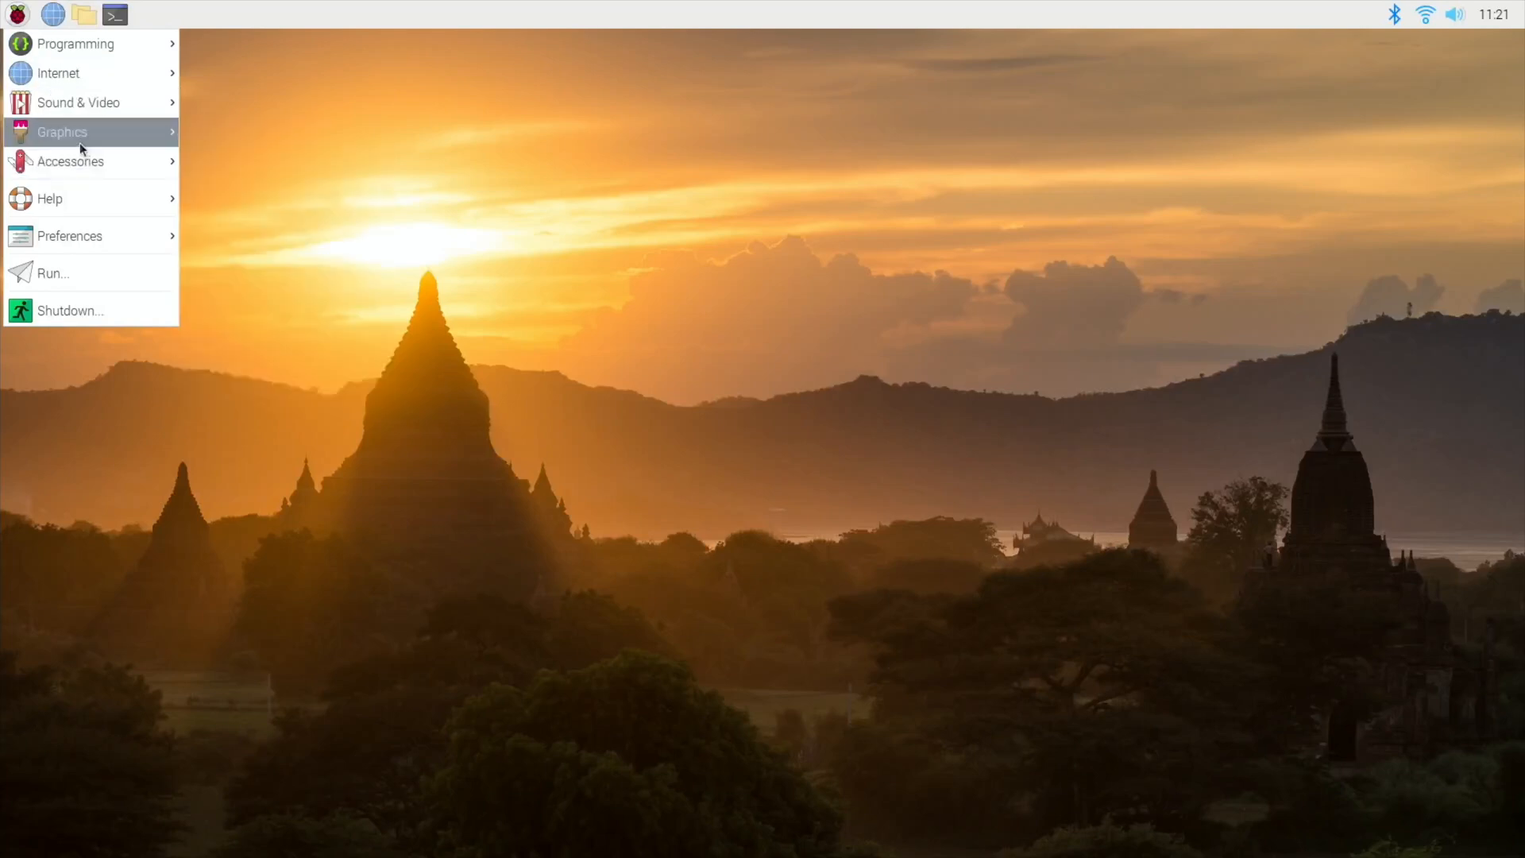
{"action": "mouse_move", "coordinate": [59, 73]}
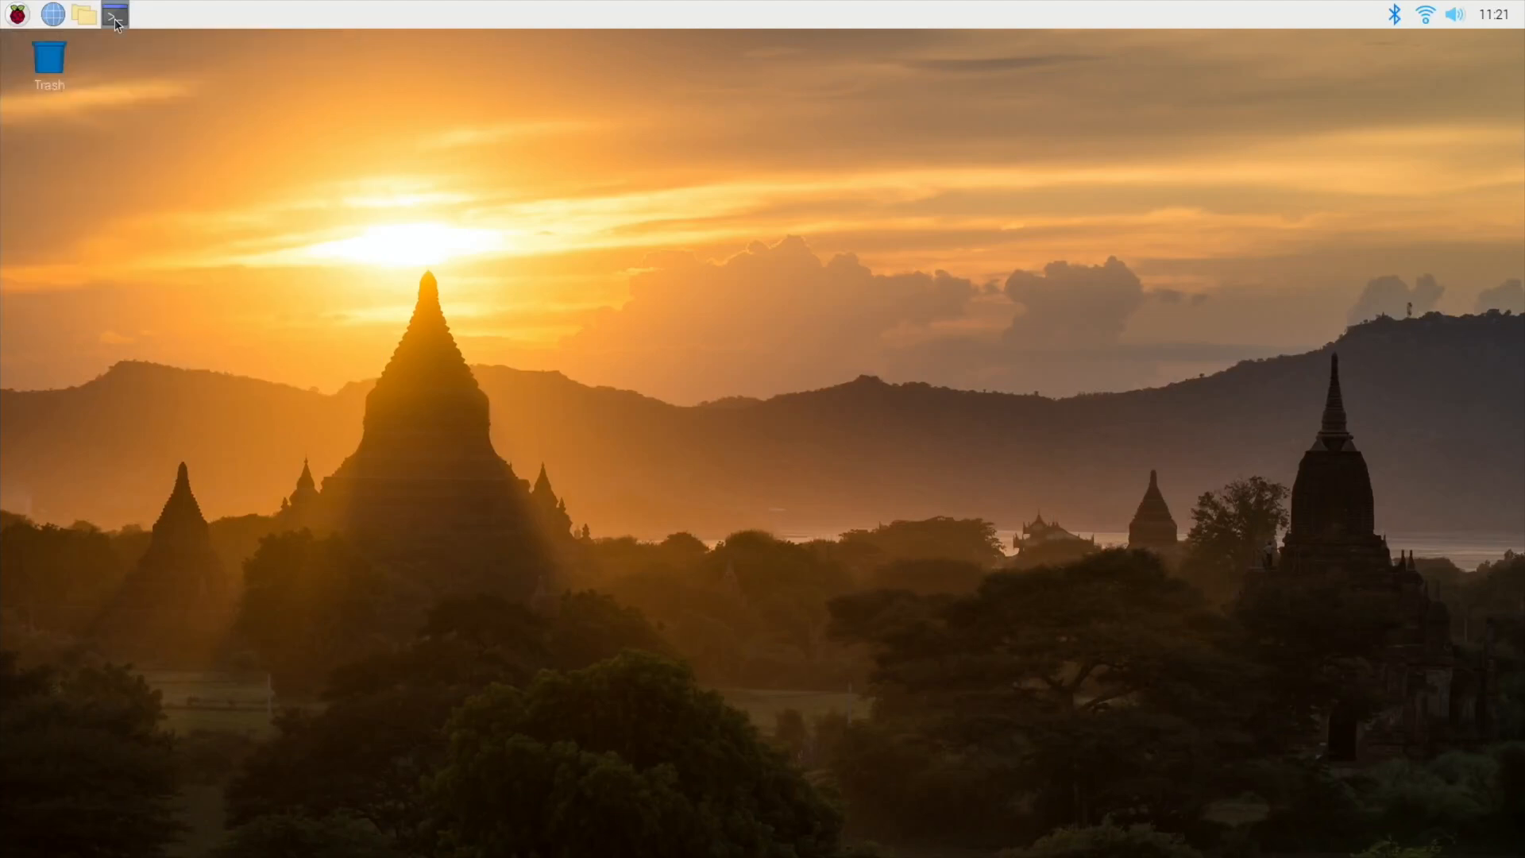
{"action": "left_click", "coordinate": [113, 14]}
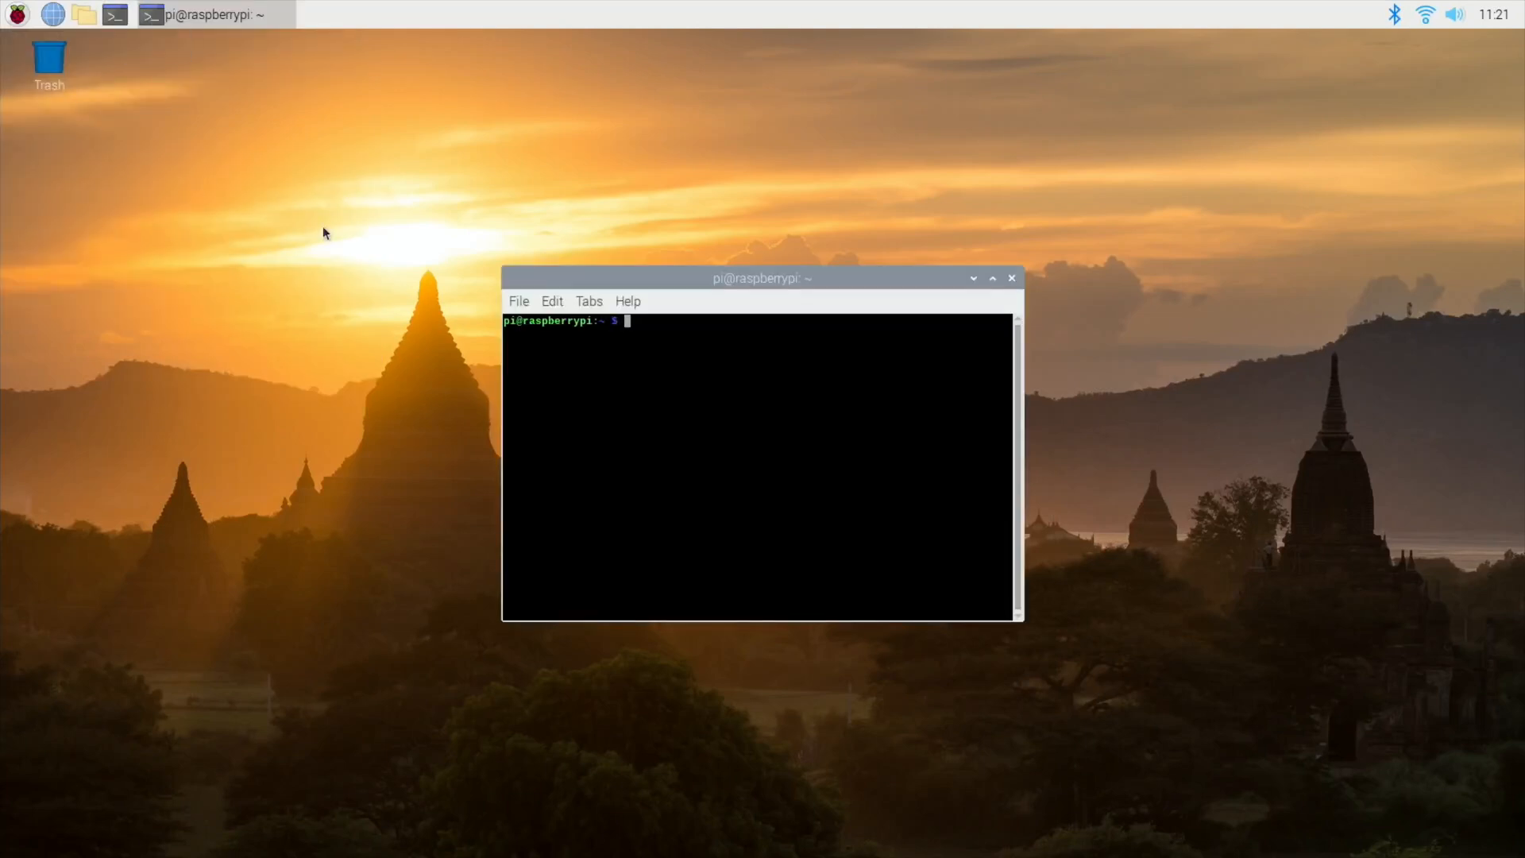
{"action": "type", "text": "sudo apt update"}
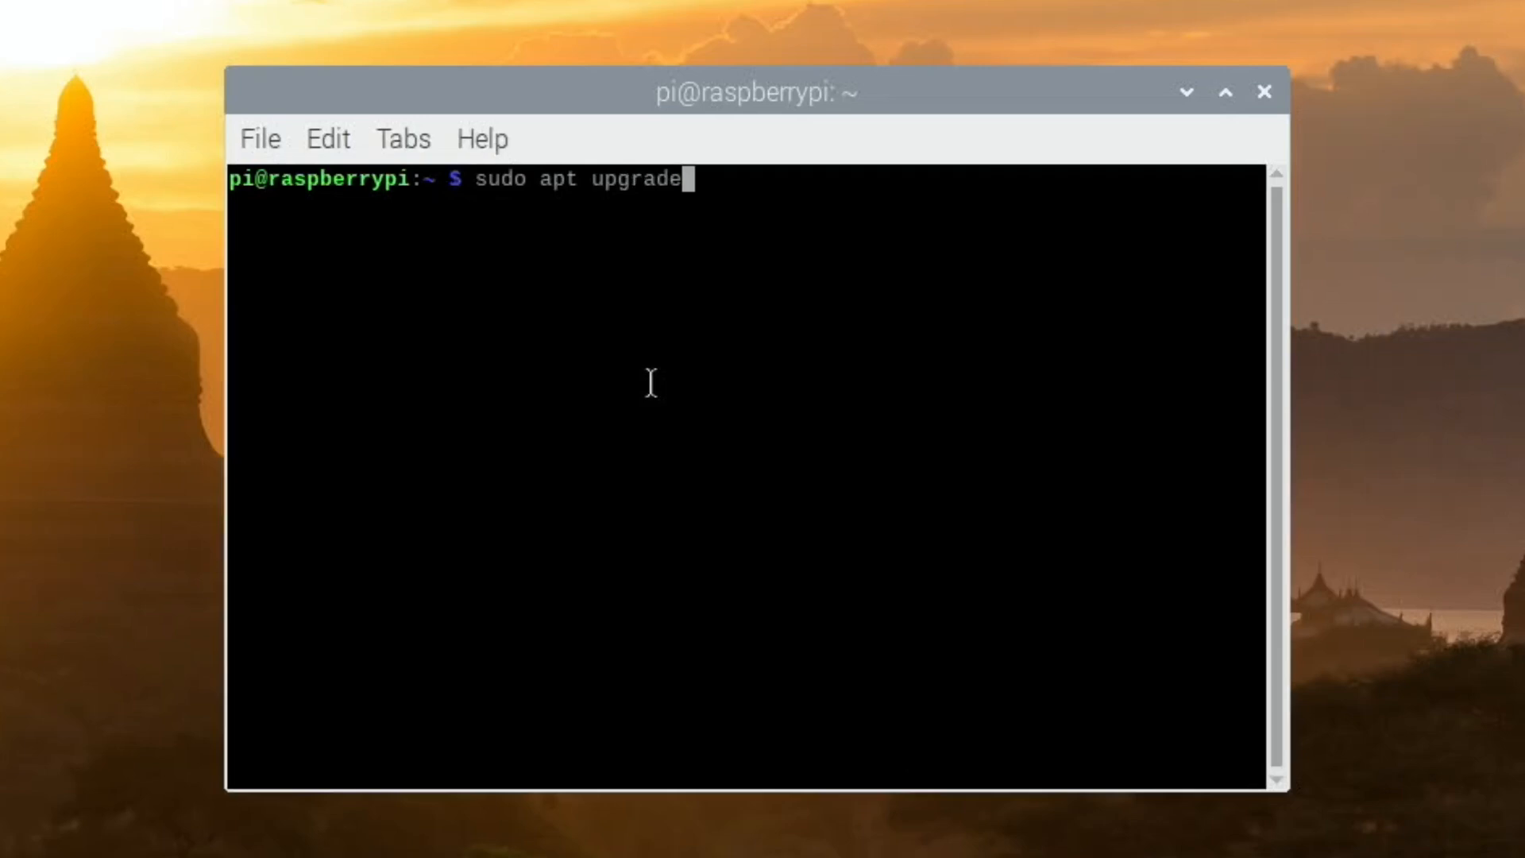
{"action": "key", "text": "BackSpace"}
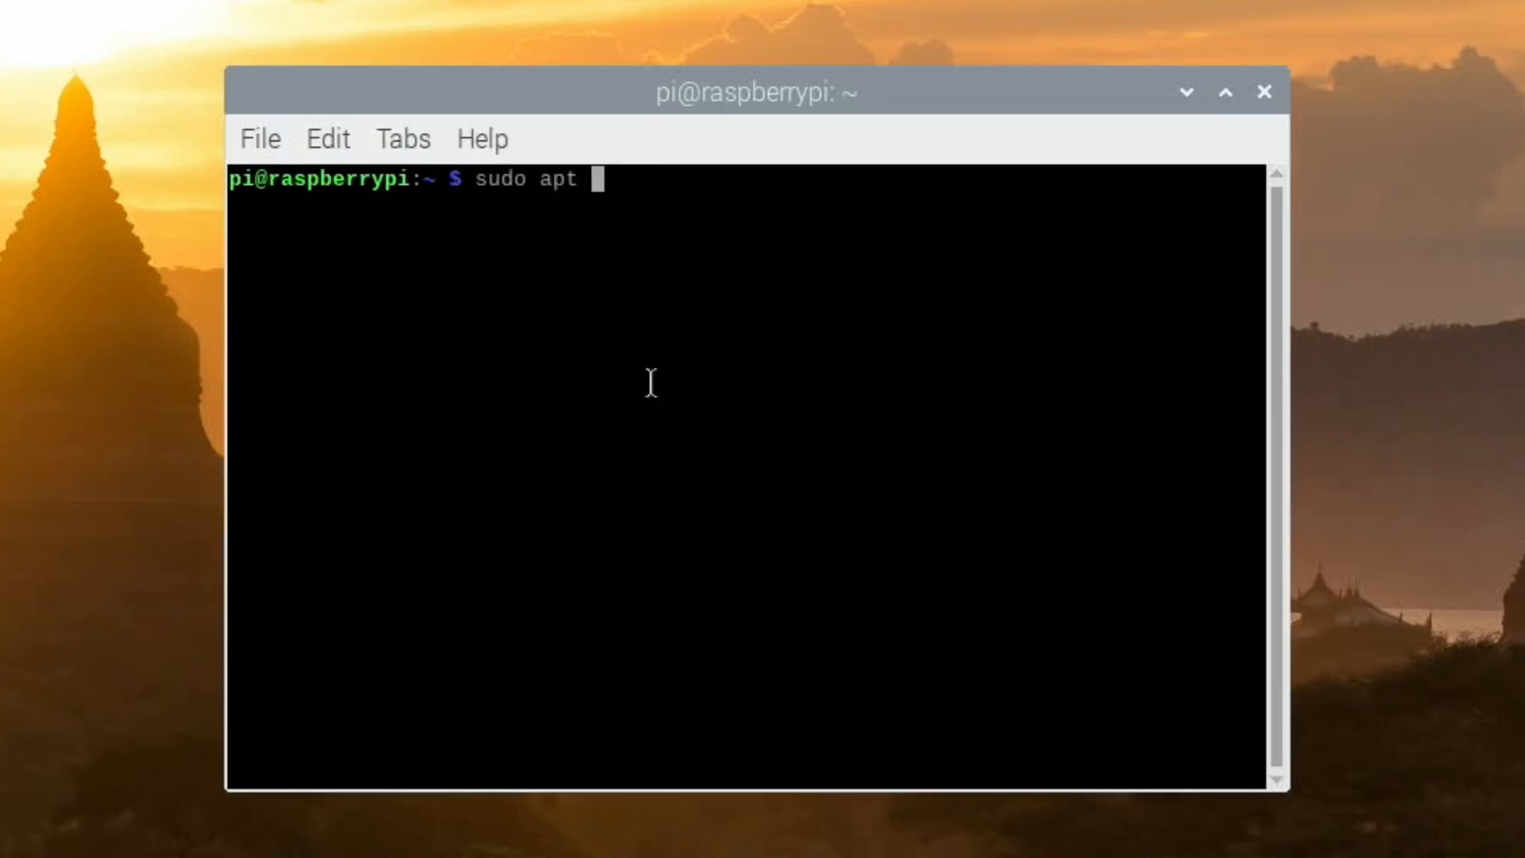
{"action": "type", "text": "inst"}
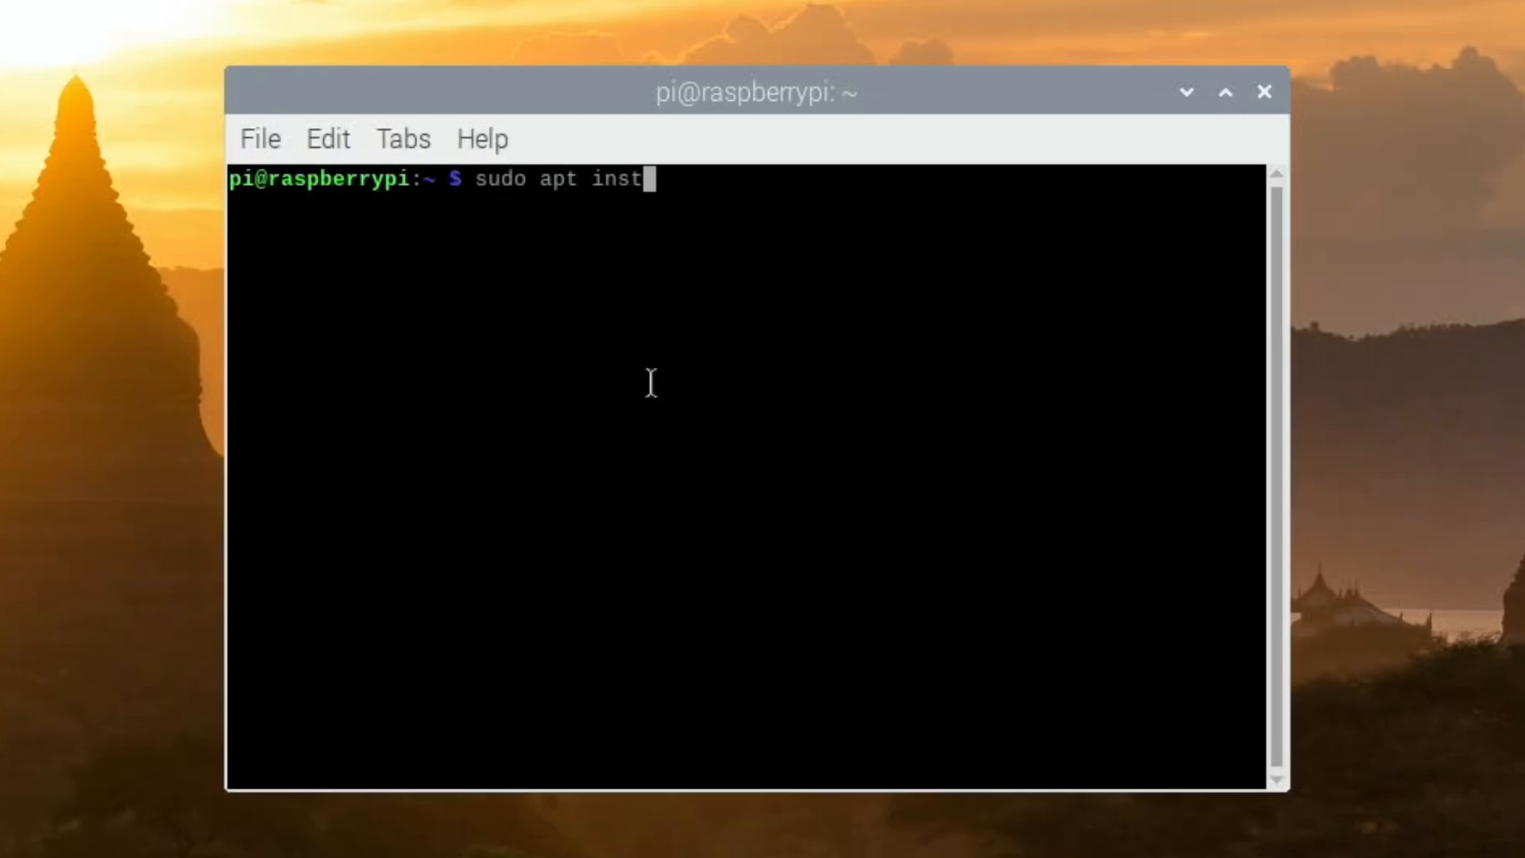
{"action": "type", "text": "all gpart"}
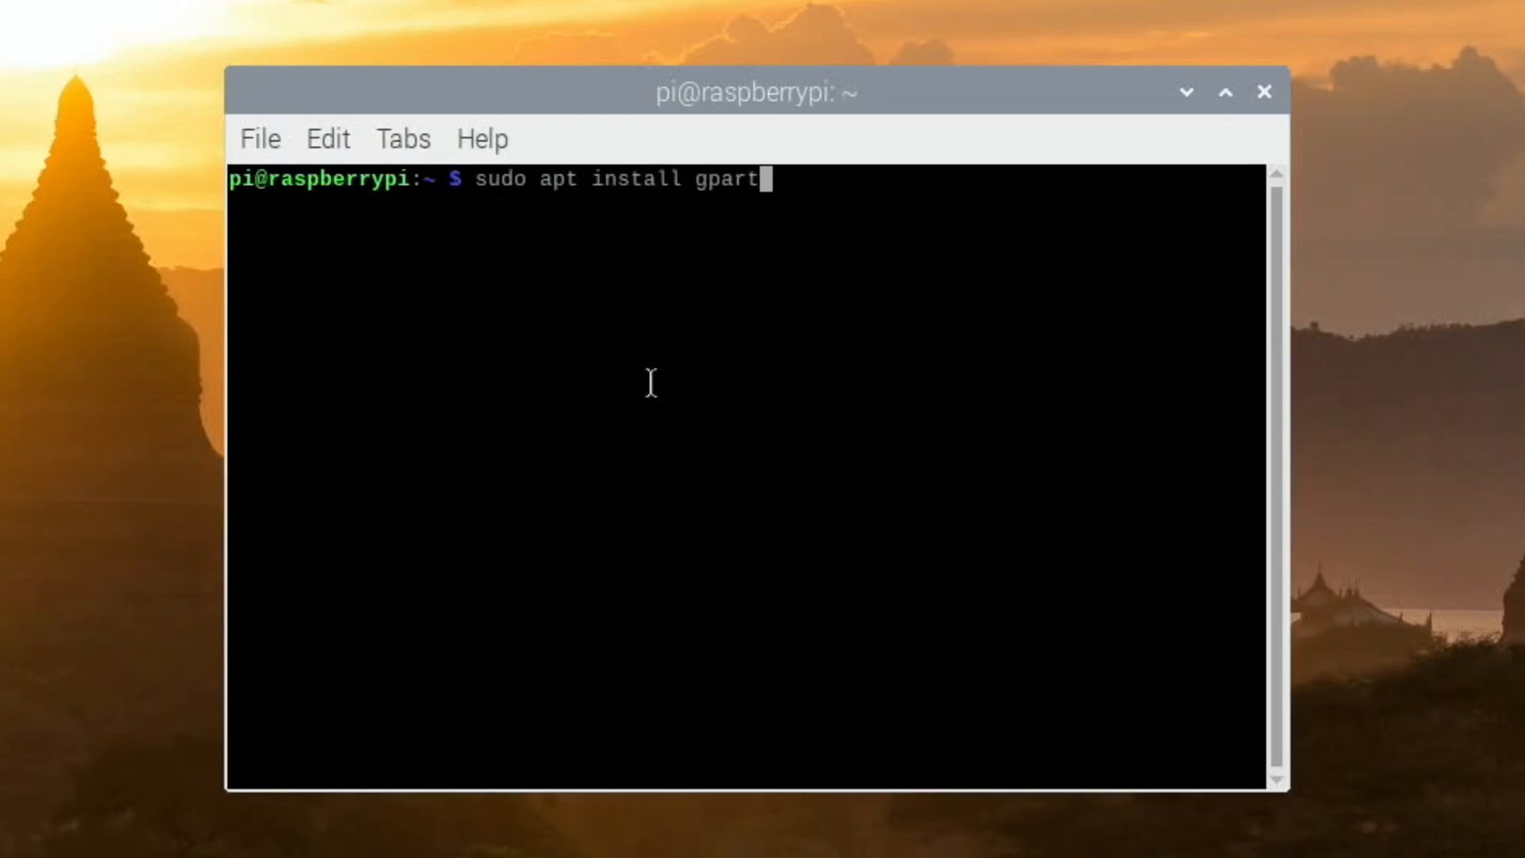
{"action": "key", "text": "Return"}
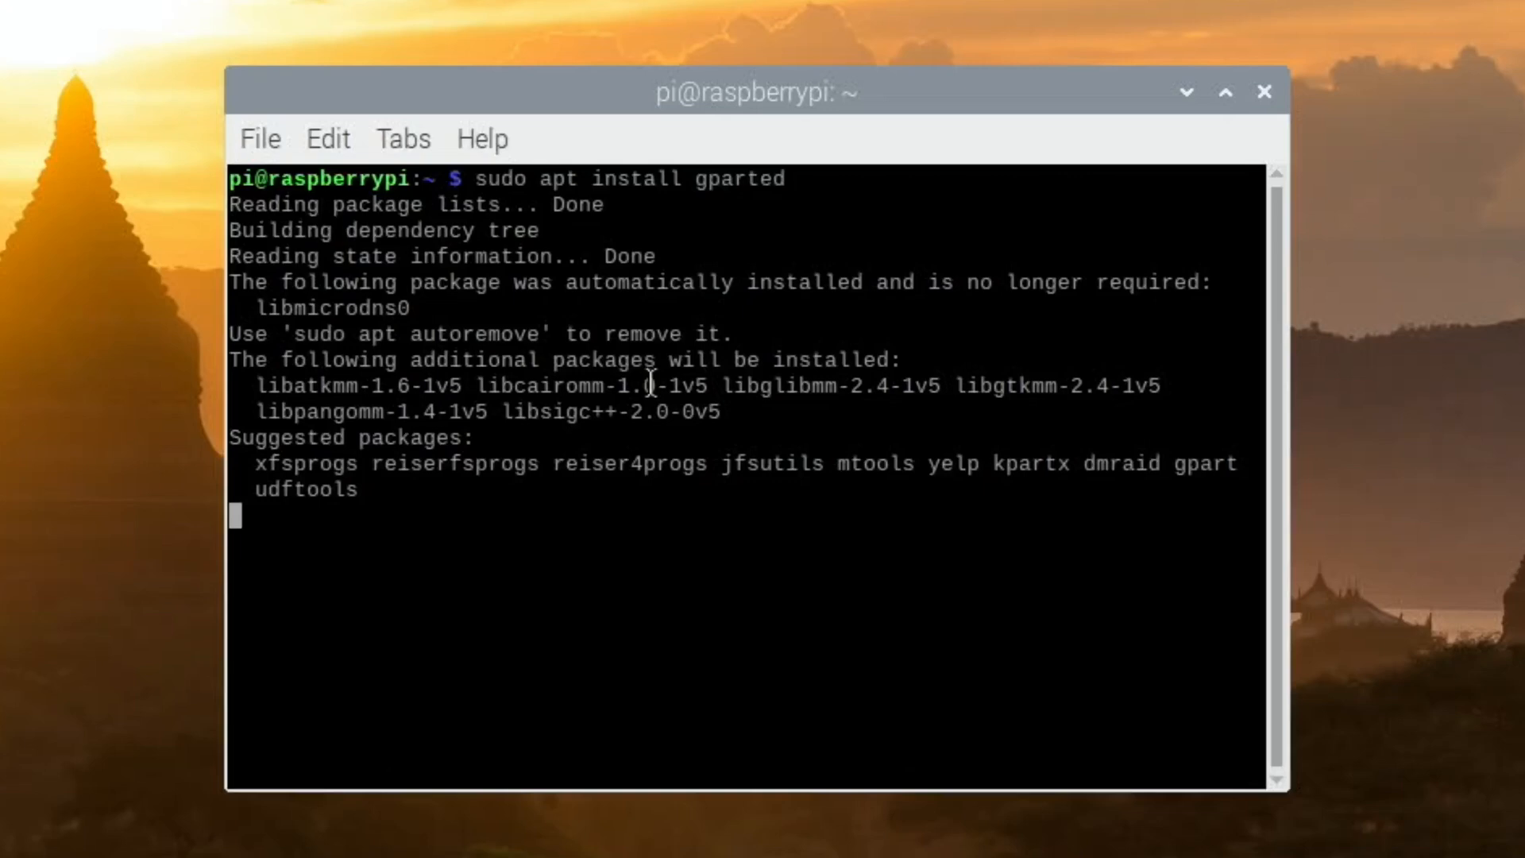
{"action": "key", "text": "Return"}
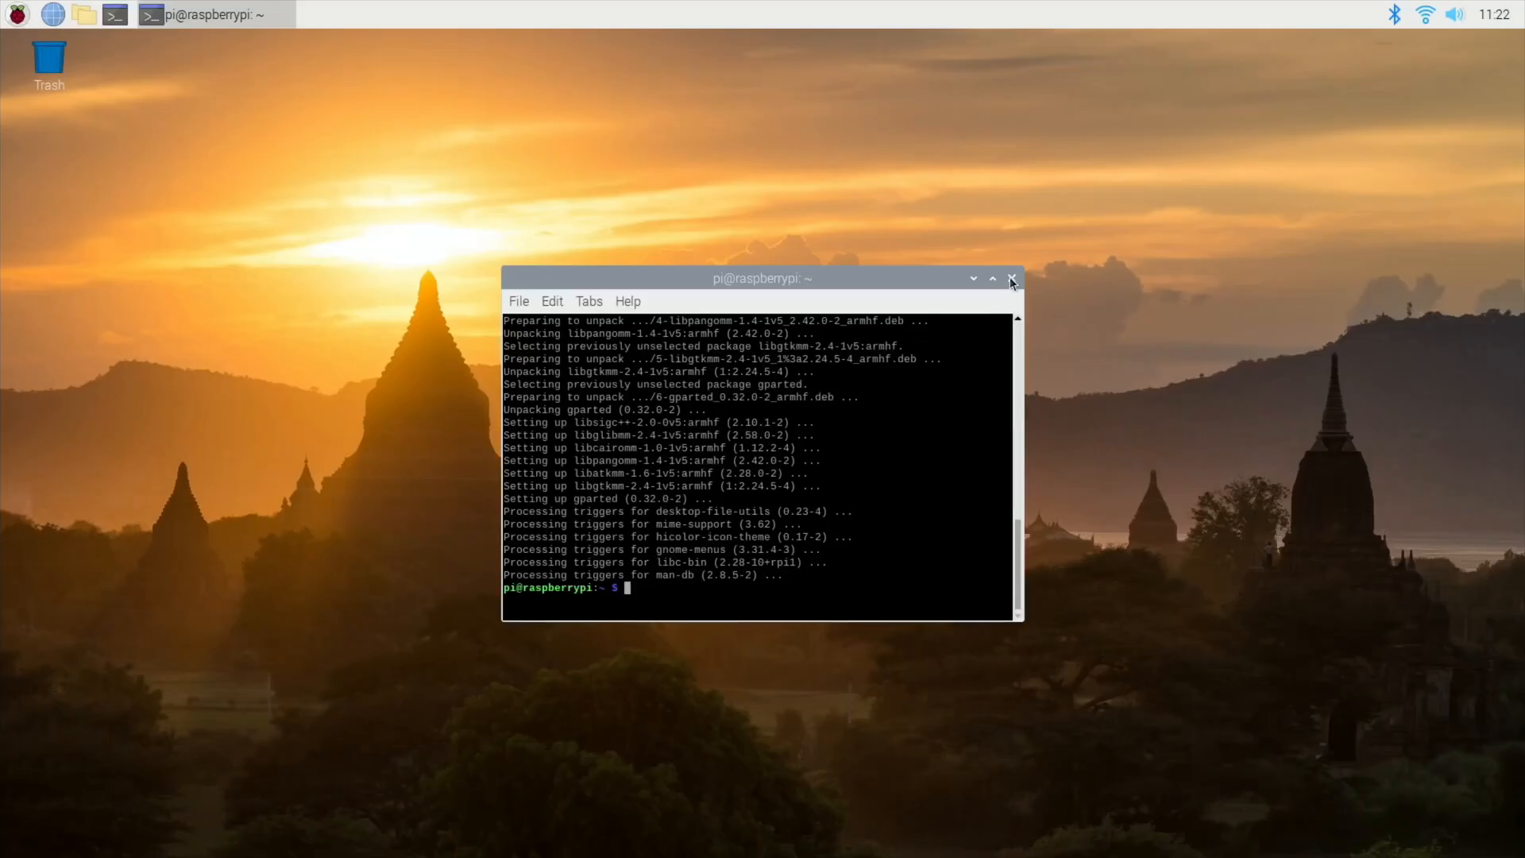
Close the terminal and authenticate with the password so GParted runs as root.
{"action": "left_click", "coordinate": [16, 14]}
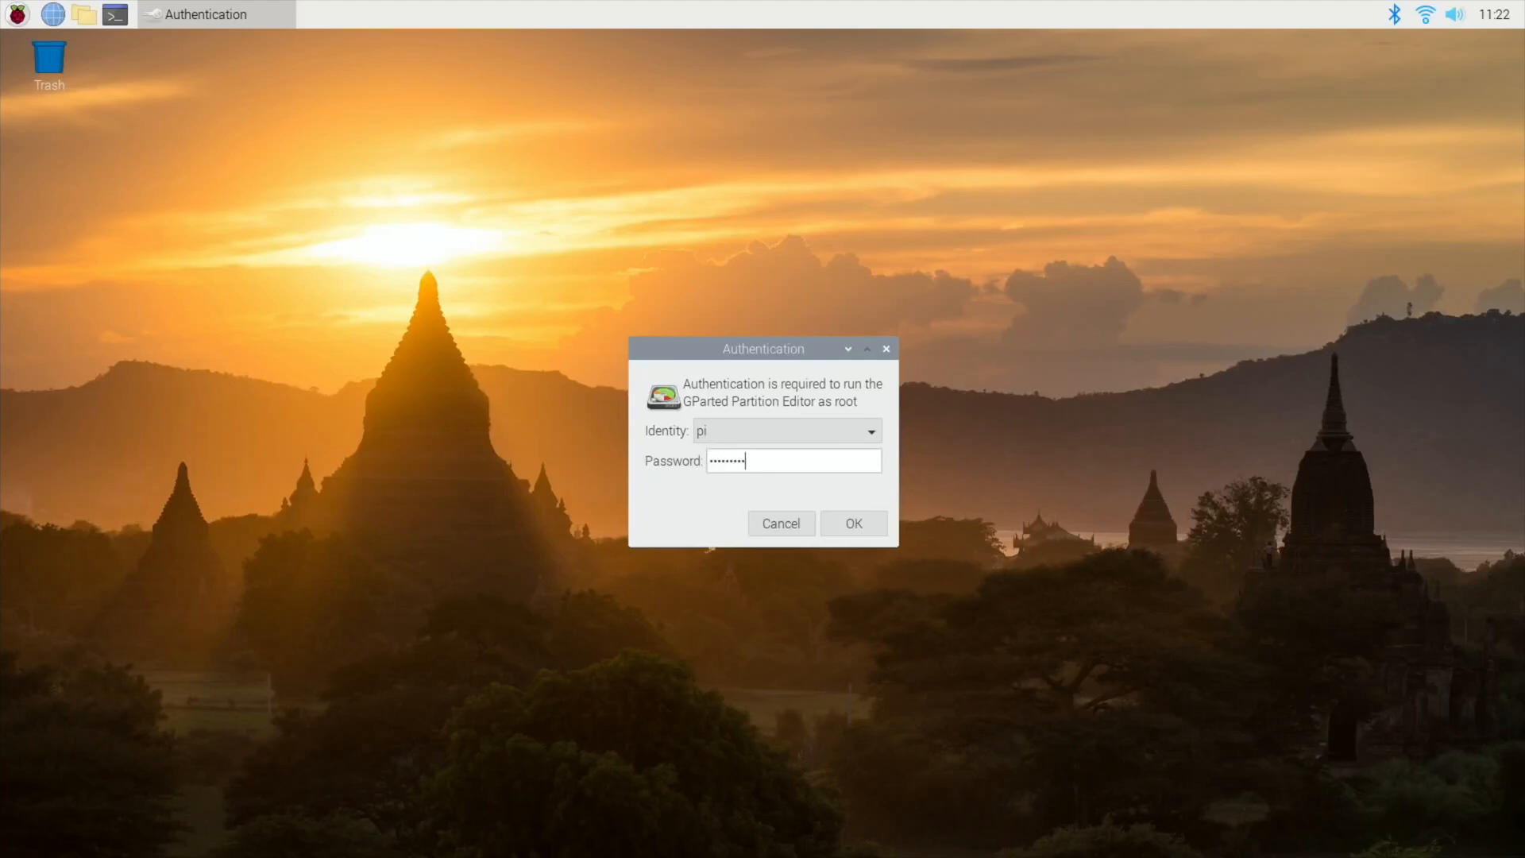
{"action": "left_click", "coordinate": [851, 523]}
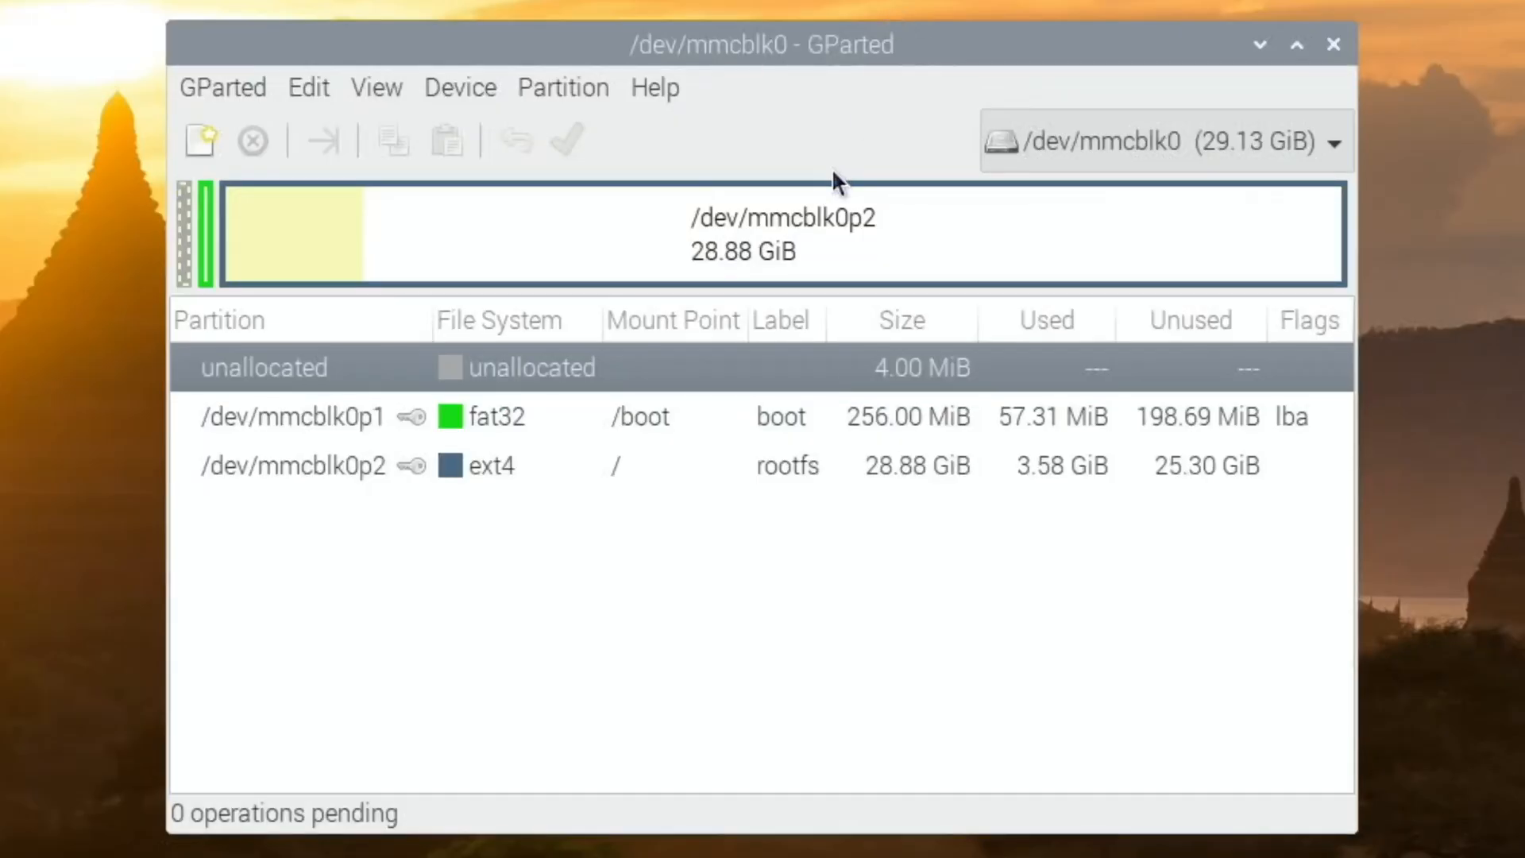
{"action": "mouse_move", "coordinate": [448, 134]}
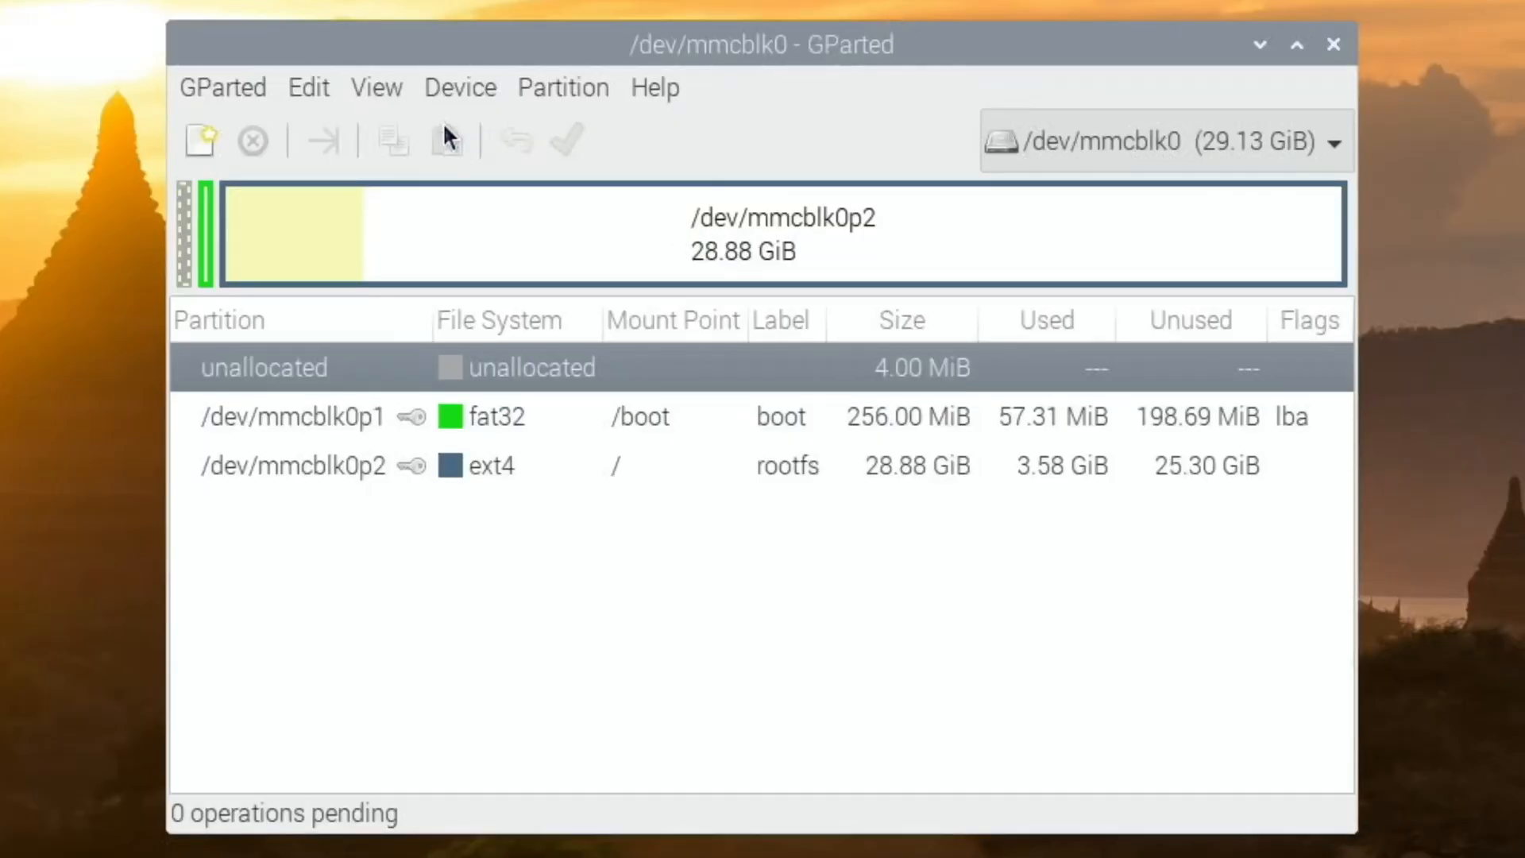
Refresh Devices from the GParted menu and list the disks, offering the 119.08 GiB /dev/sda.
{"action": "left_click", "coordinate": [377, 87]}
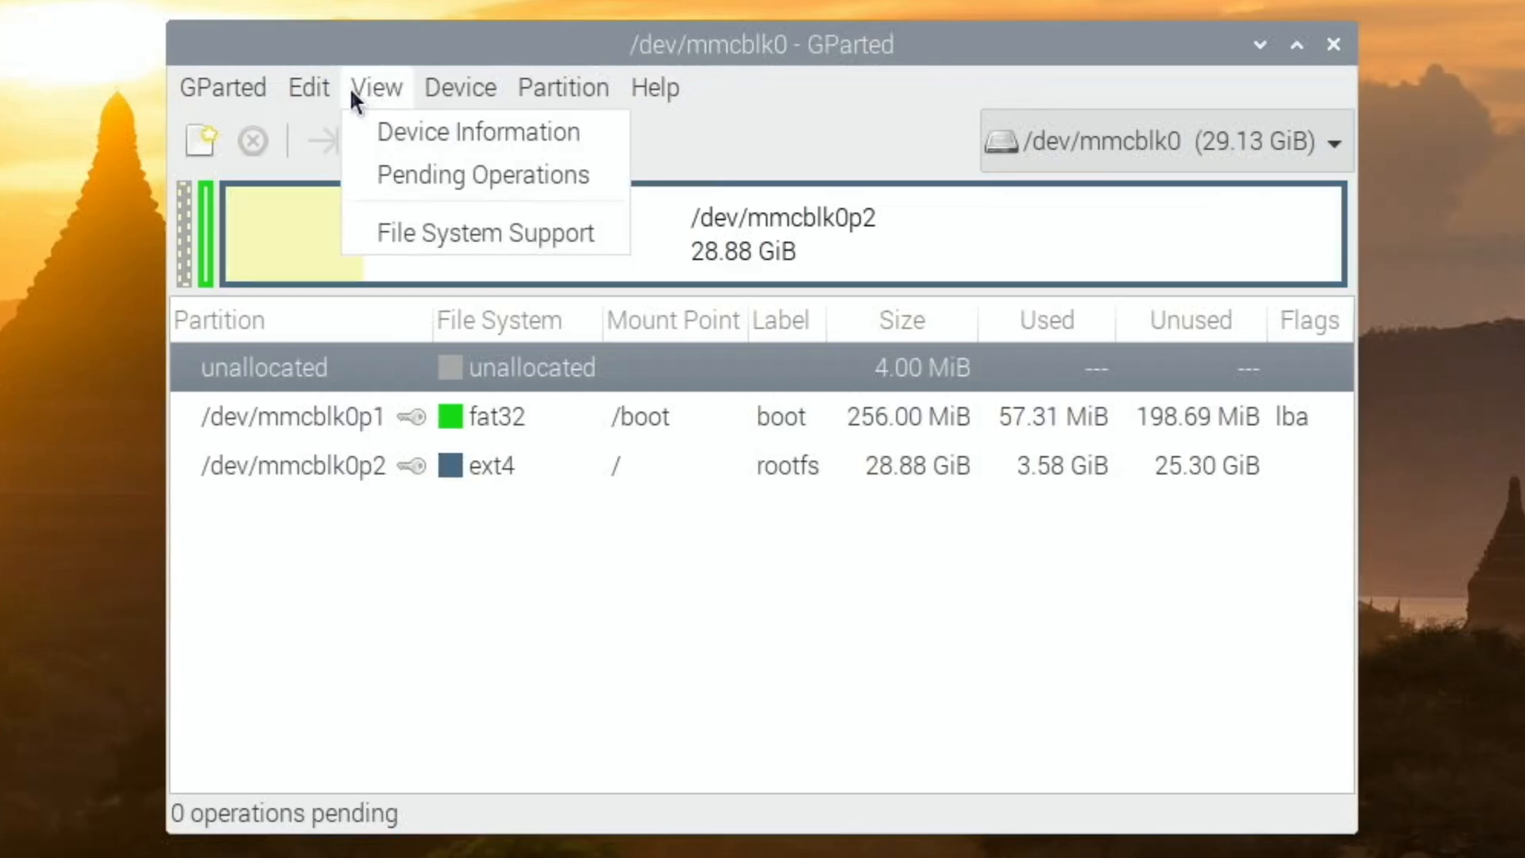
{"action": "left_click", "coordinate": [222, 88]}
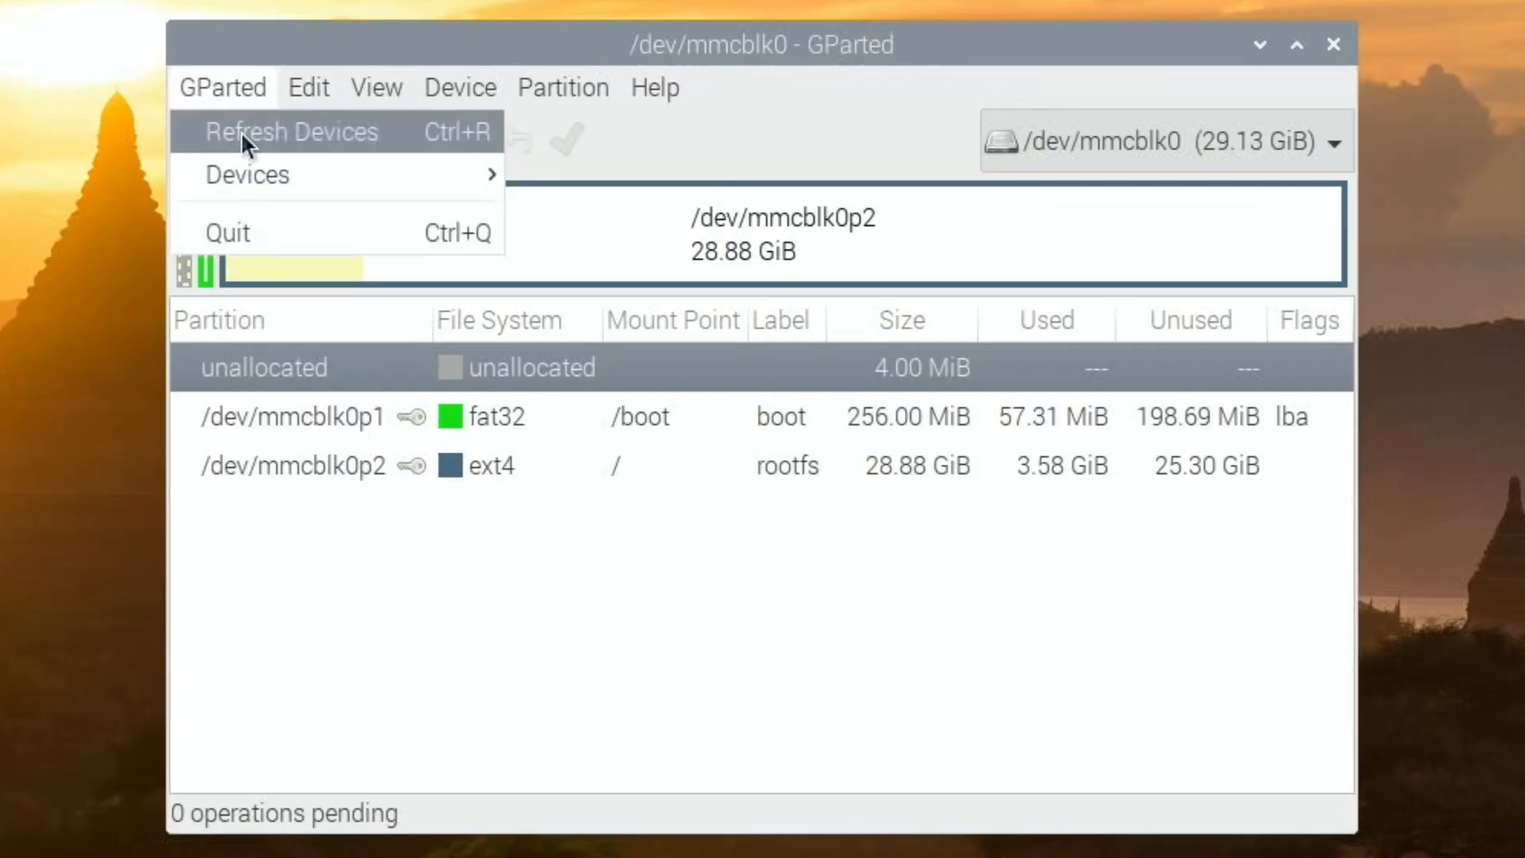
{"action": "left_click", "coordinate": [290, 132]}
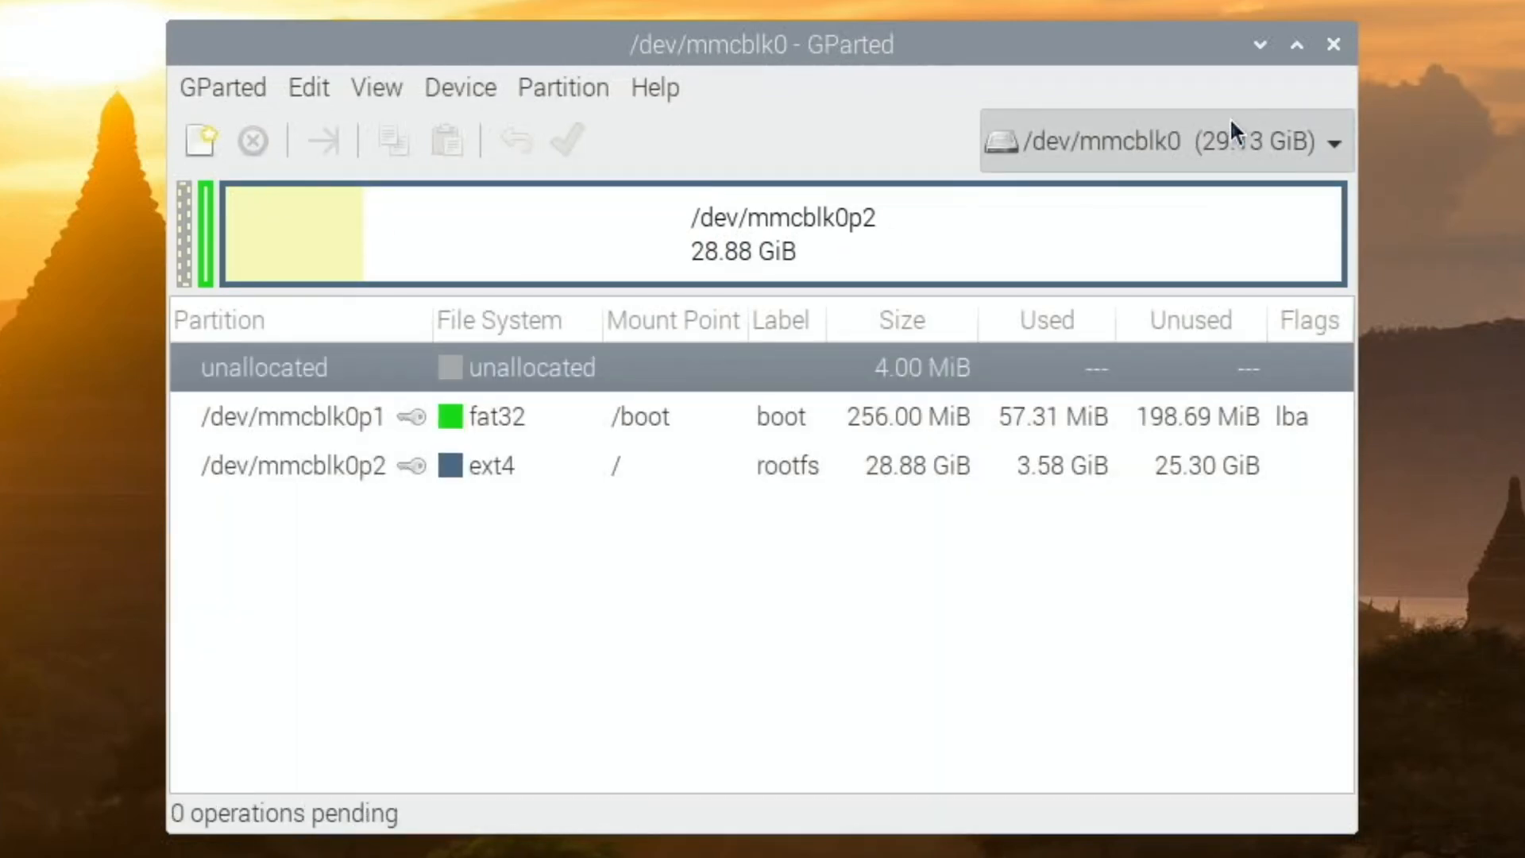
{"action": "left_click", "coordinate": [1336, 141]}
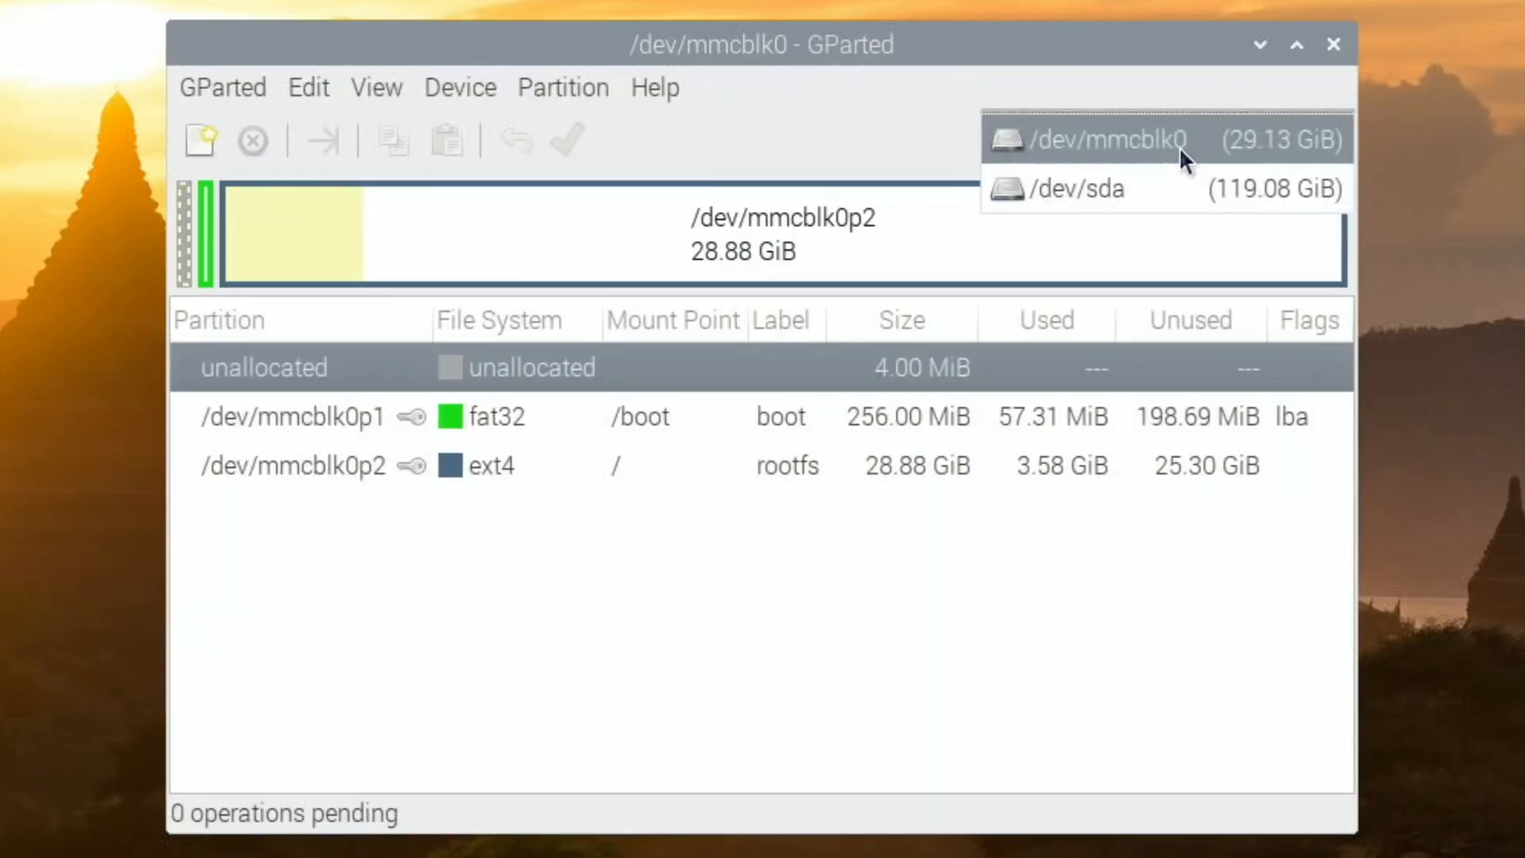
{"action": "mouse_move", "coordinate": [1237, 151]}
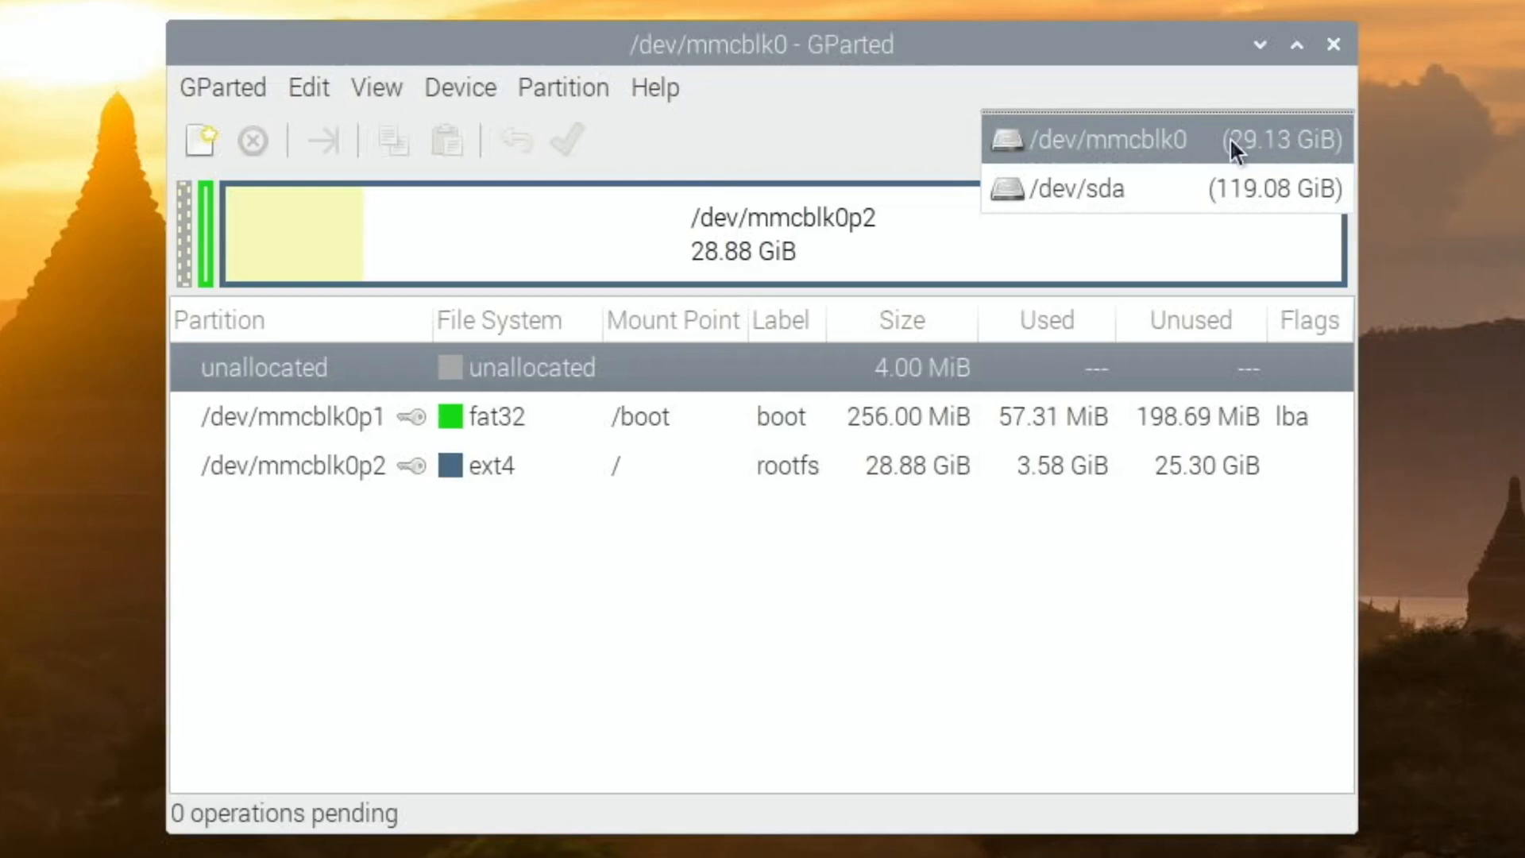
{"action": "mouse_move", "coordinate": [1172, 189]}
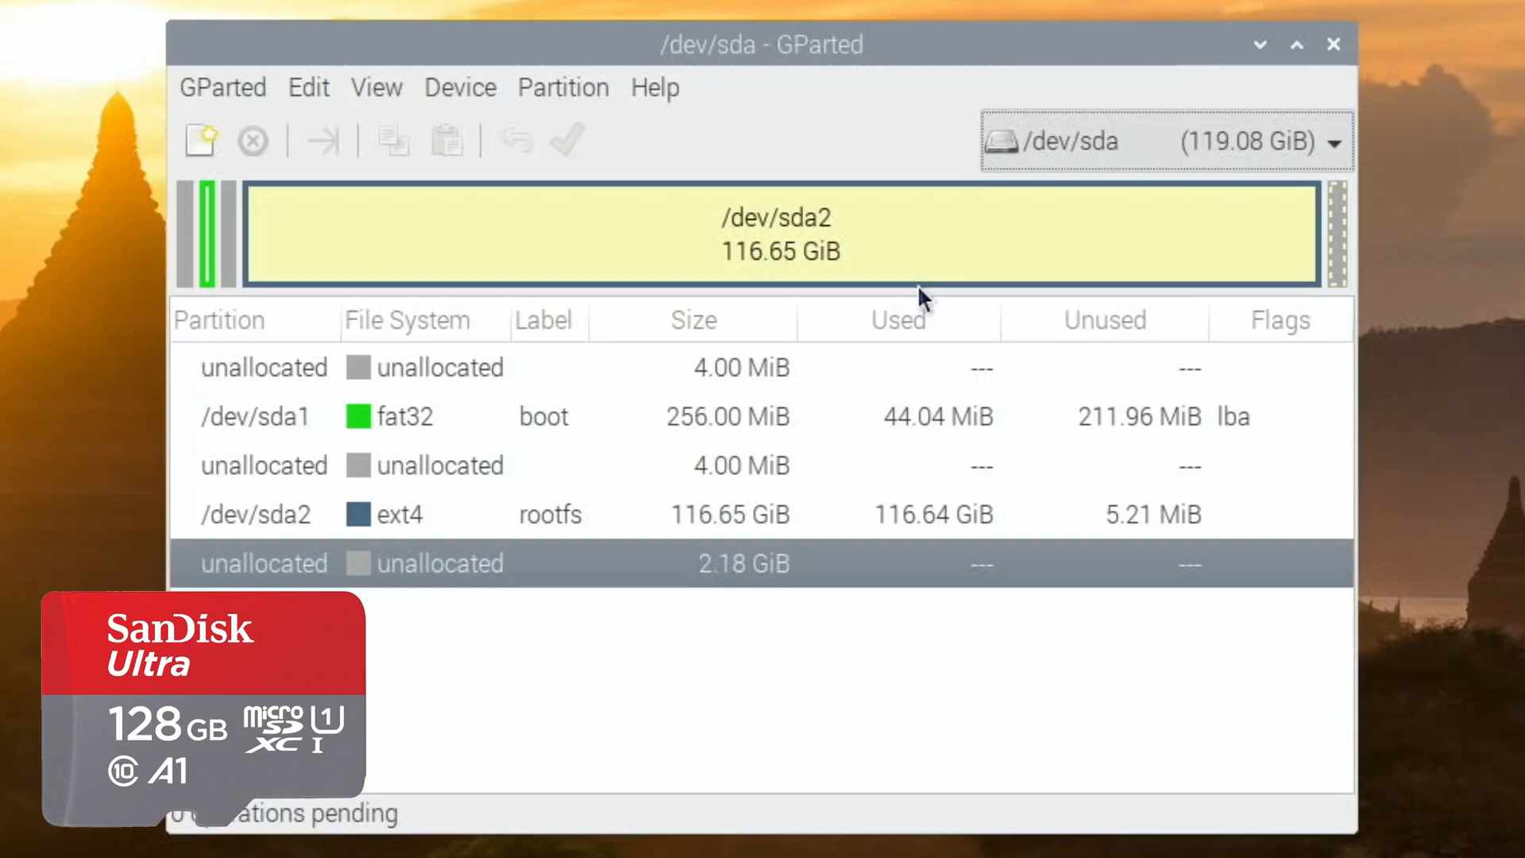
{"action": "mouse_move", "coordinate": [1333, 257]}
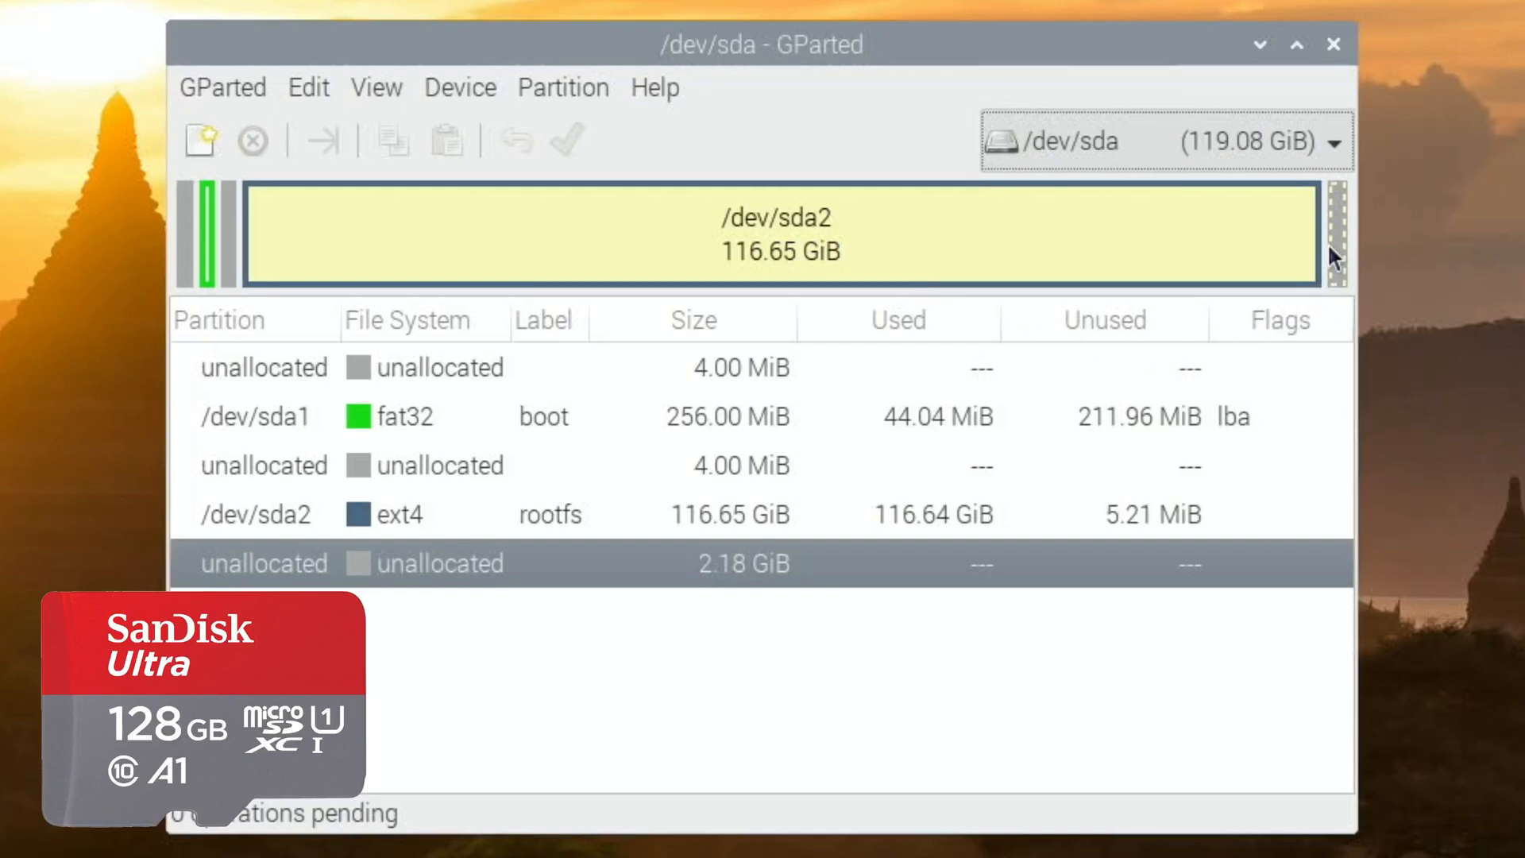
{"action": "mouse_move", "coordinate": [1342, 257]}
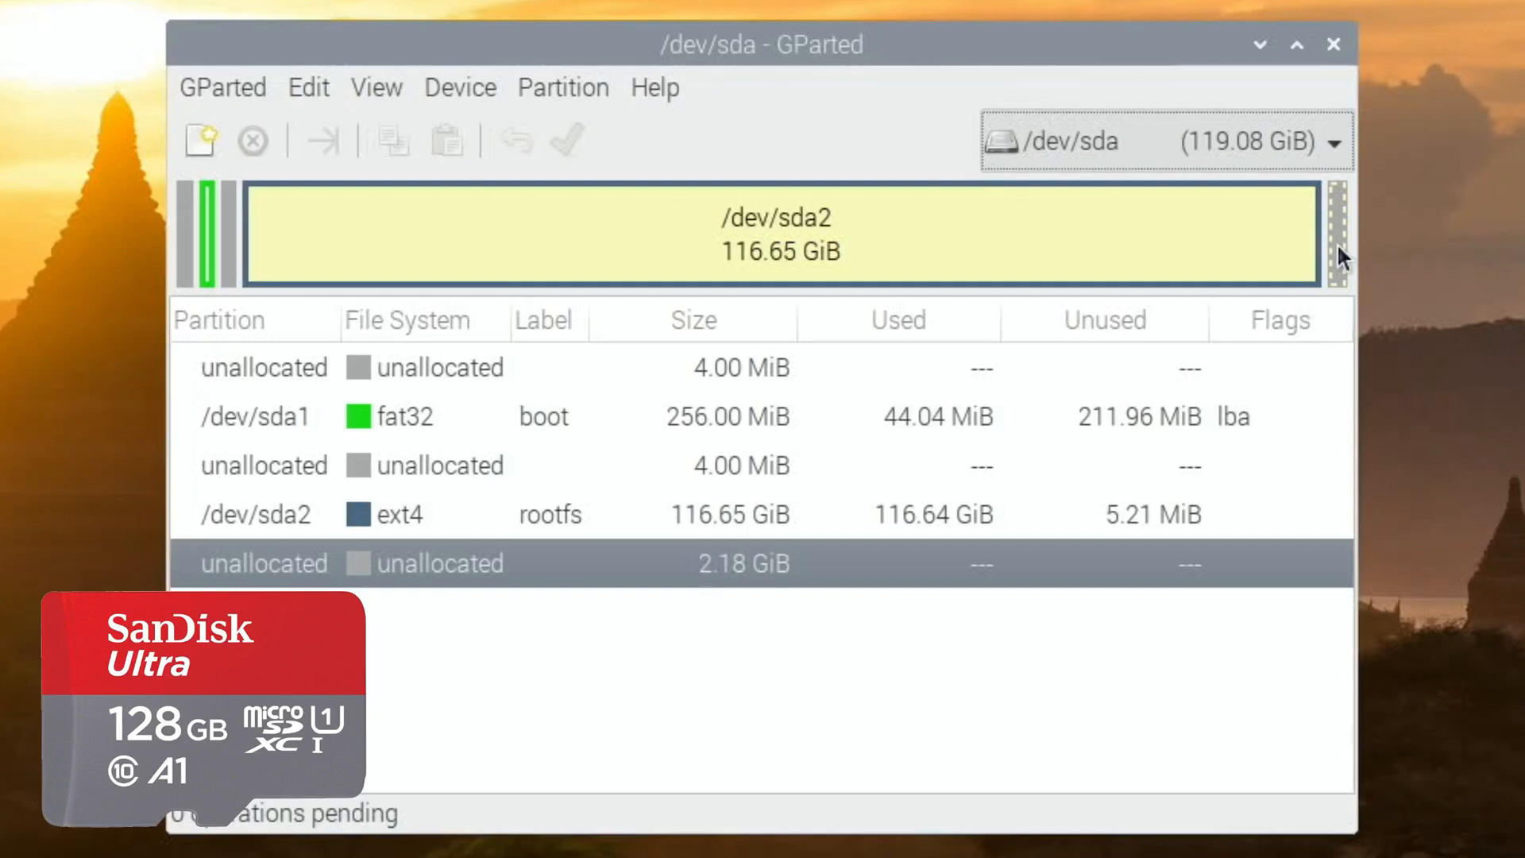
{"action": "left_click", "coordinate": [779, 234]}
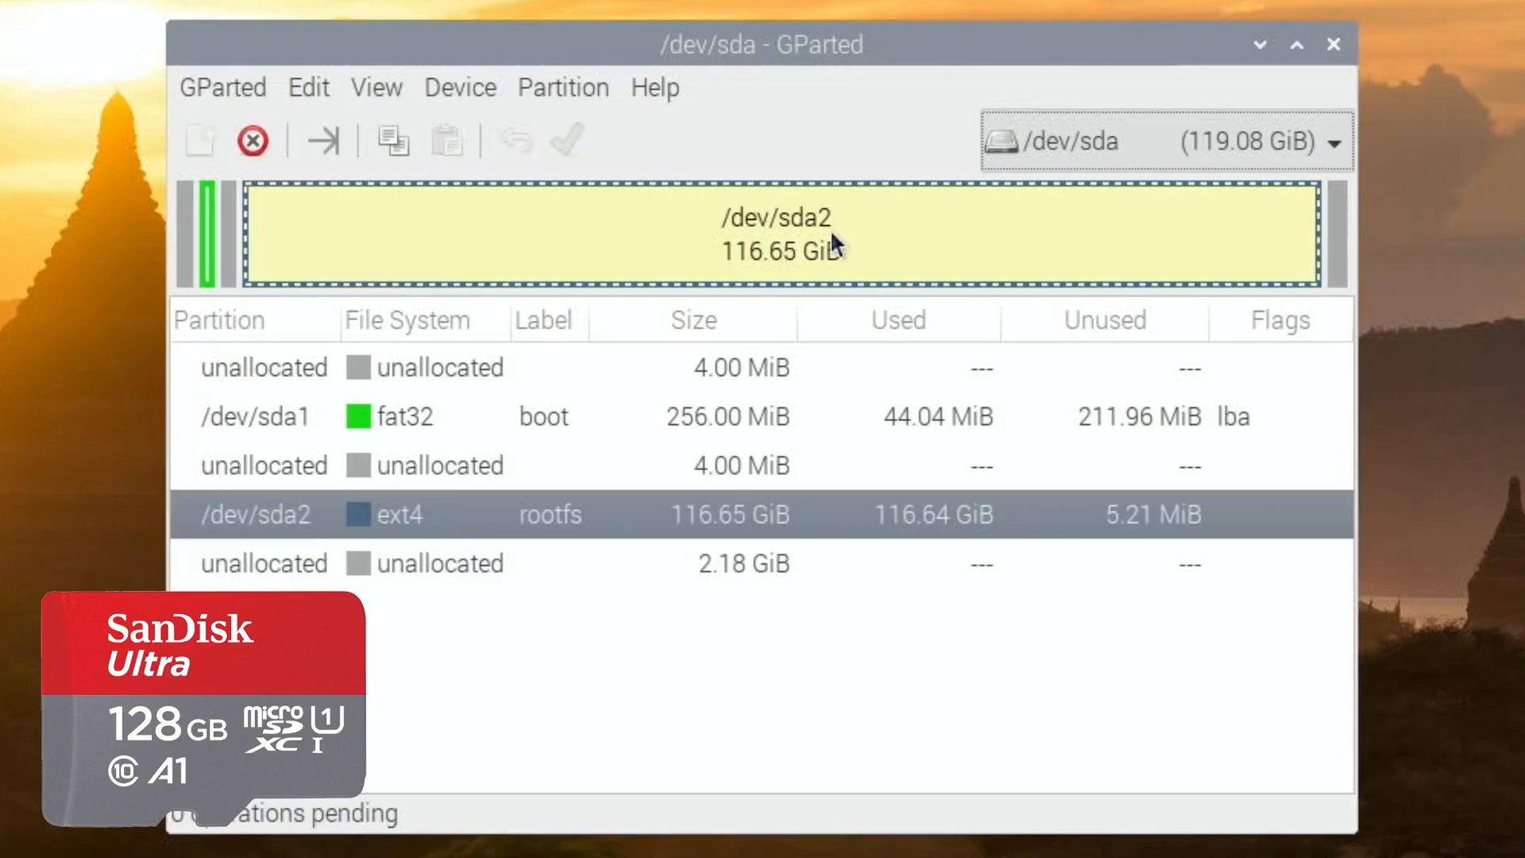
Resize/Move /dev/sda2 to its maximum 118.83 GiB, queuing the operation.
{"action": "right_click", "coordinate": [830, 238]}
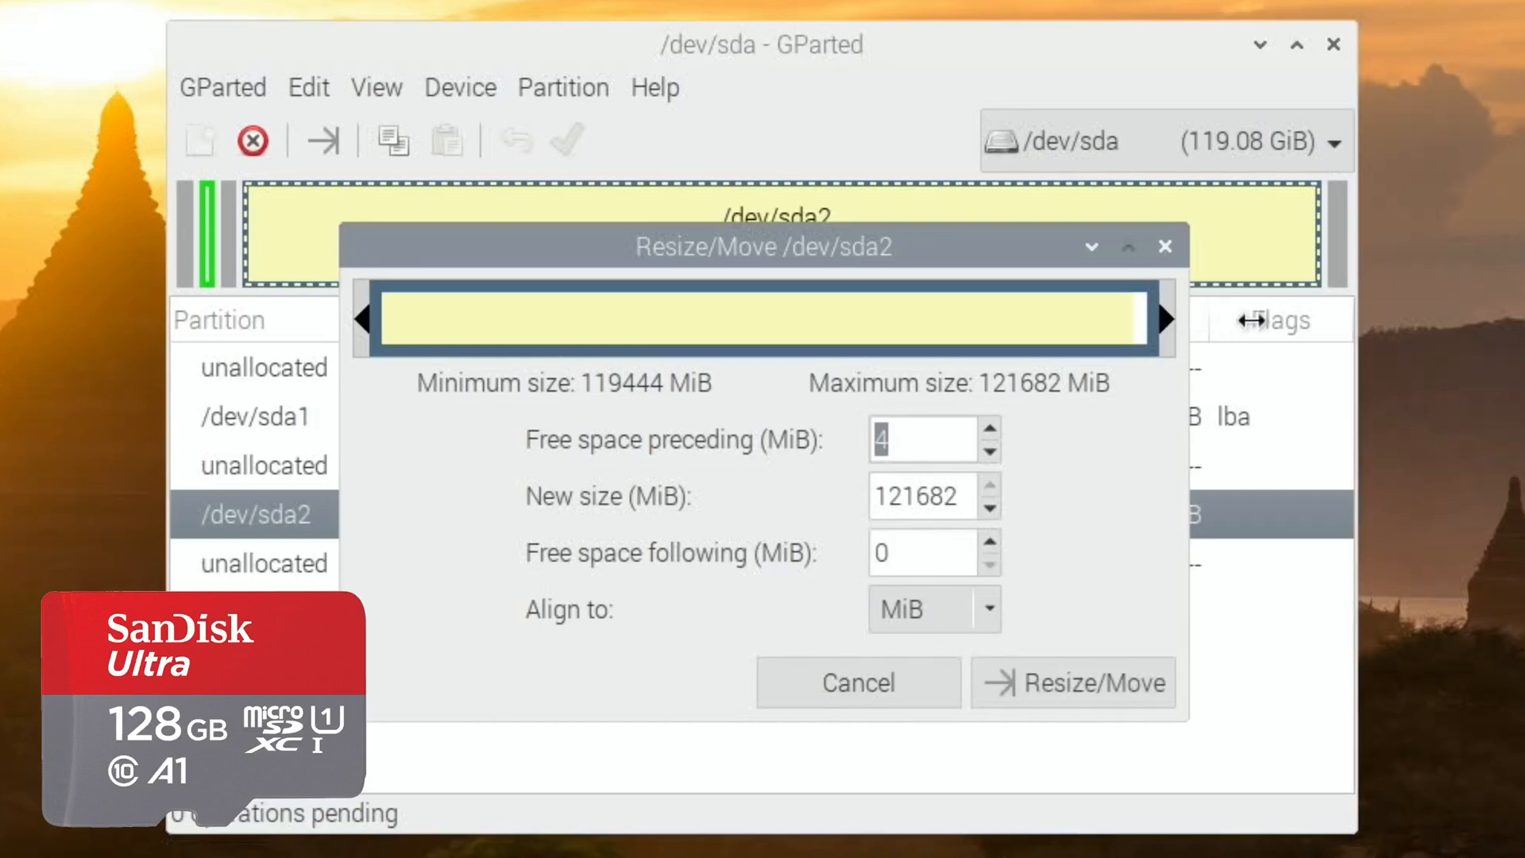
{"action": "mouse_move", "coordinate": [1123, 666]}
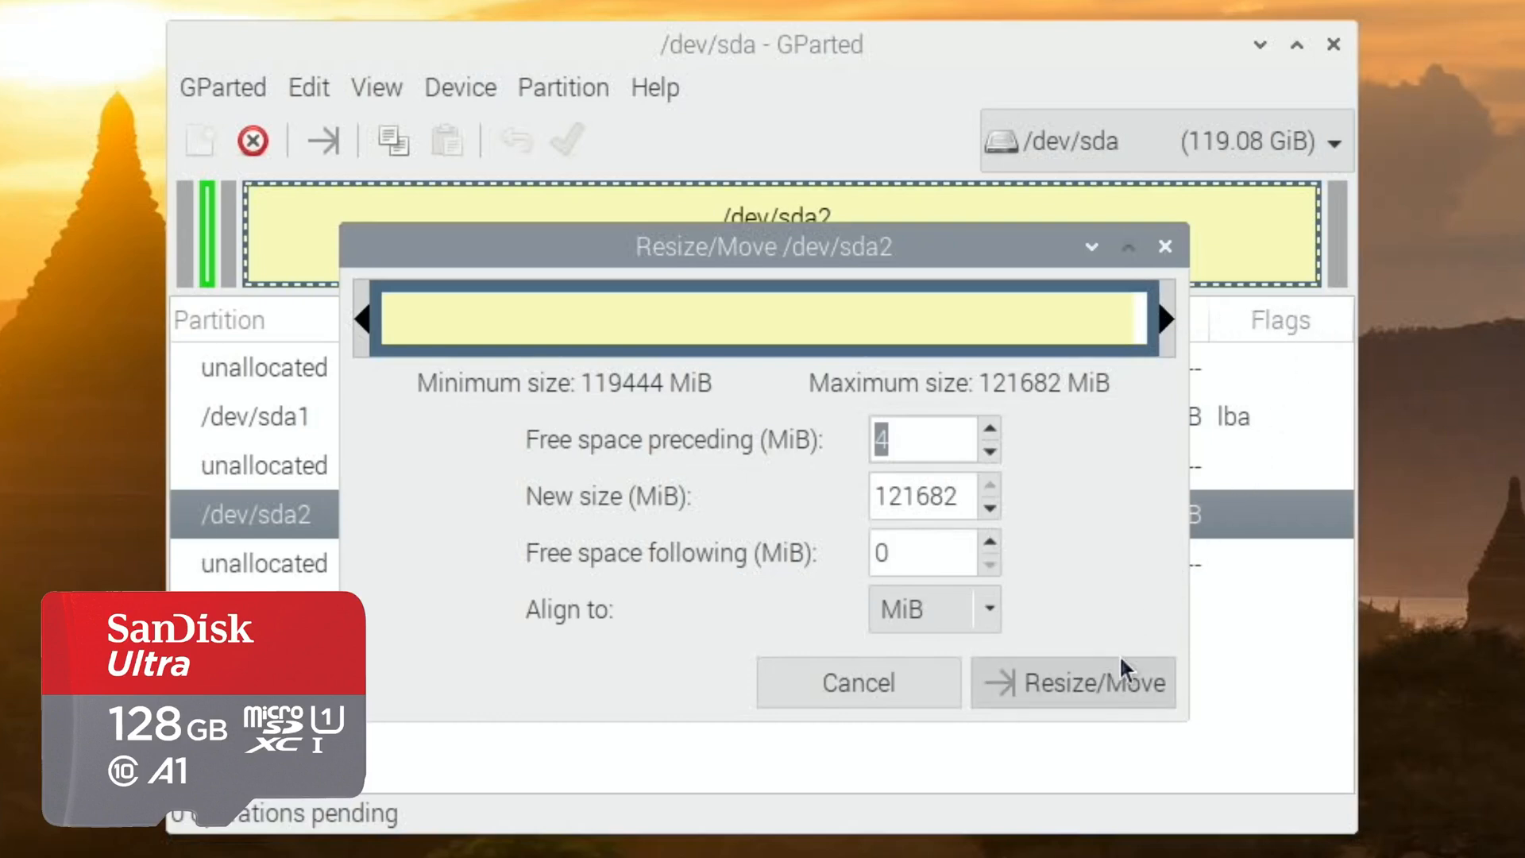
{"action": "left_click", "coordinate": [1072, 681]}
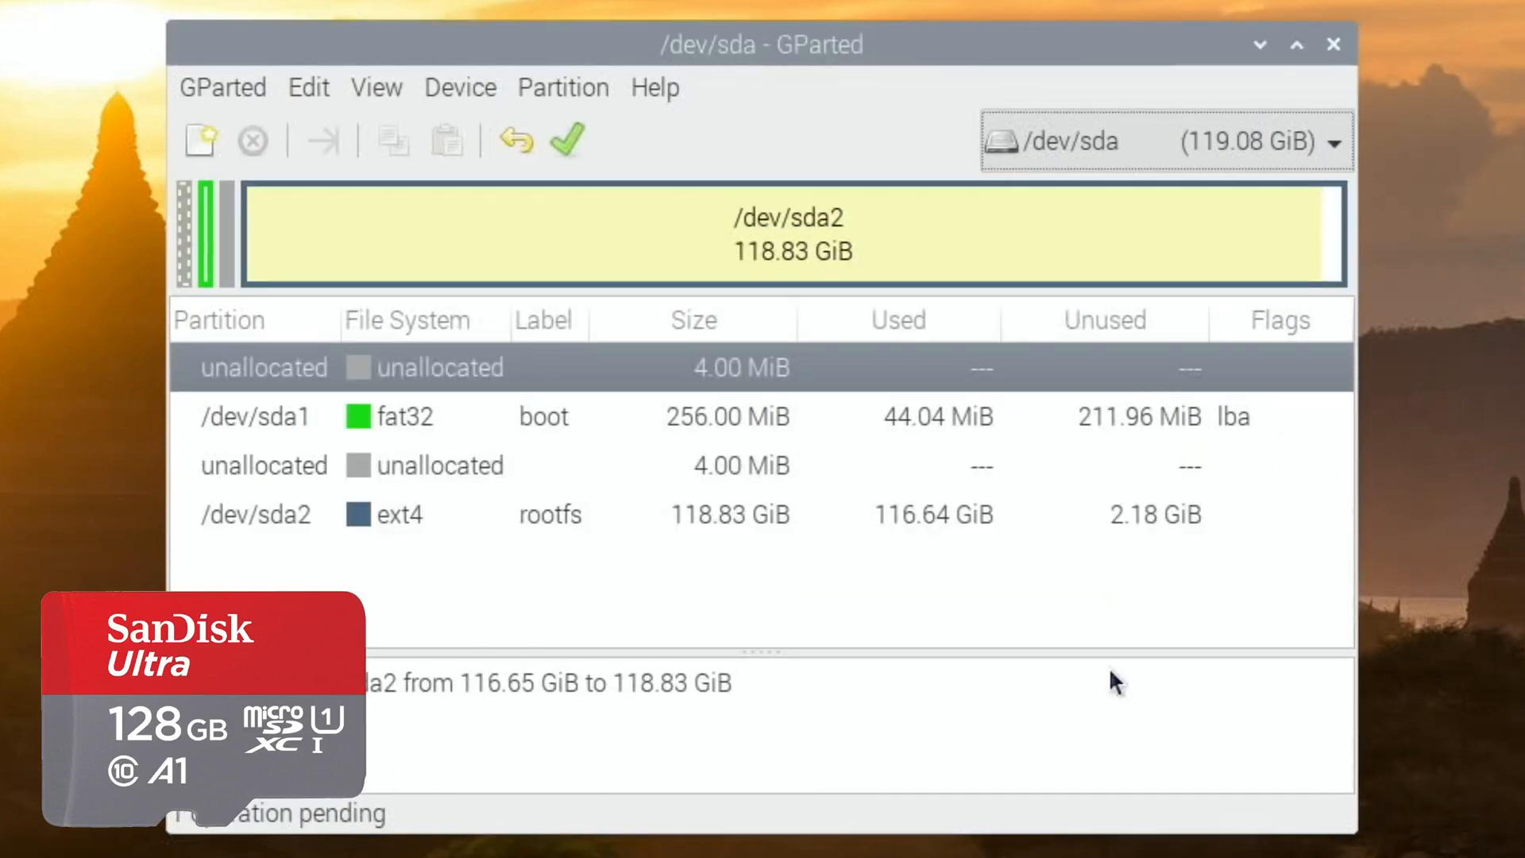
{"action": "mouse_move", "coordinate": [394, 747]}
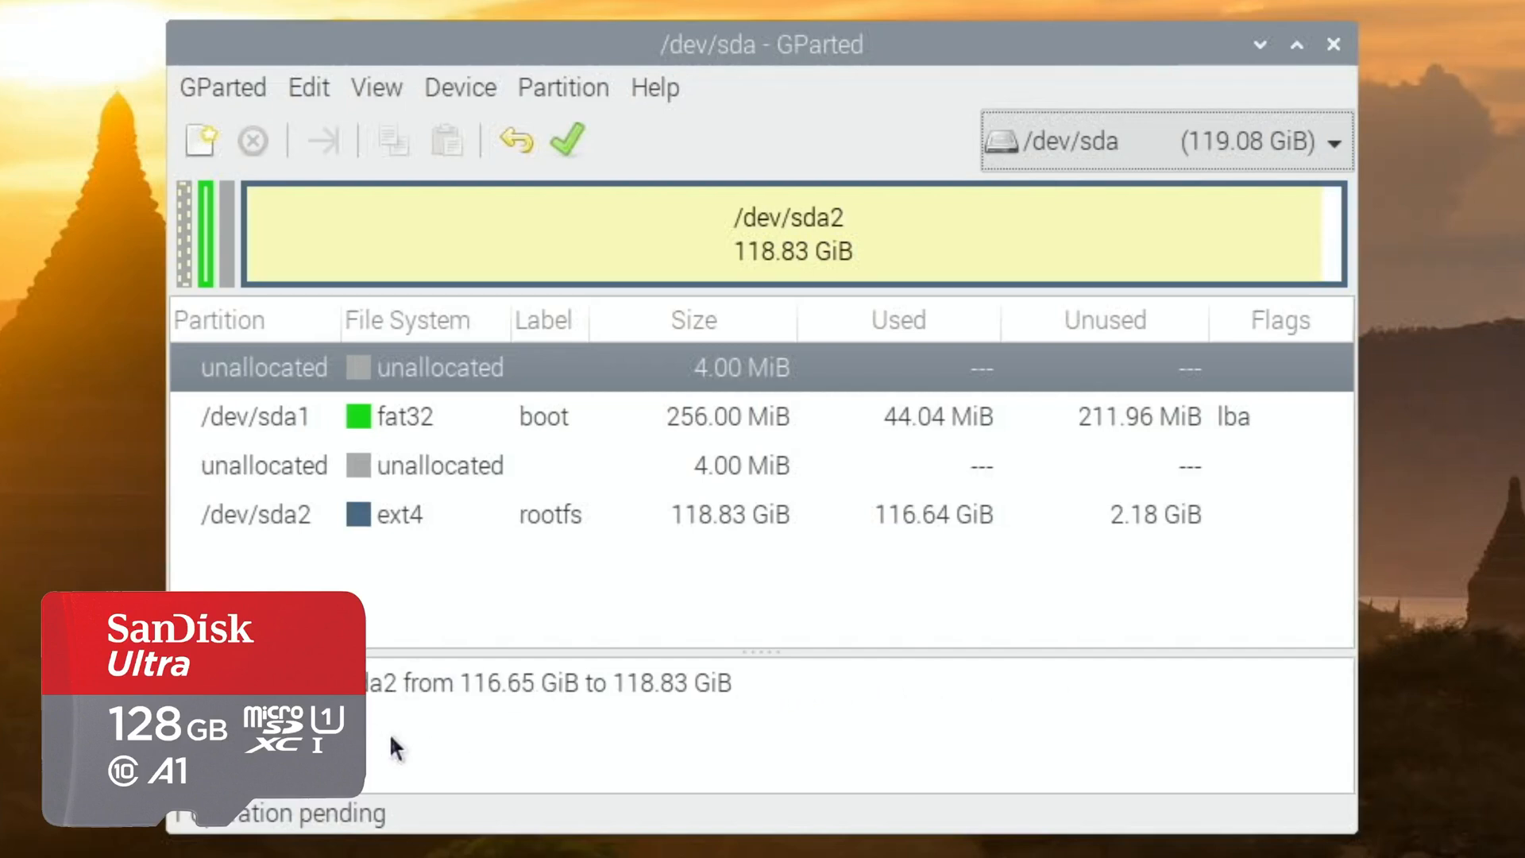
{"action": "mouse_move", "coordinate": [443, 724]}
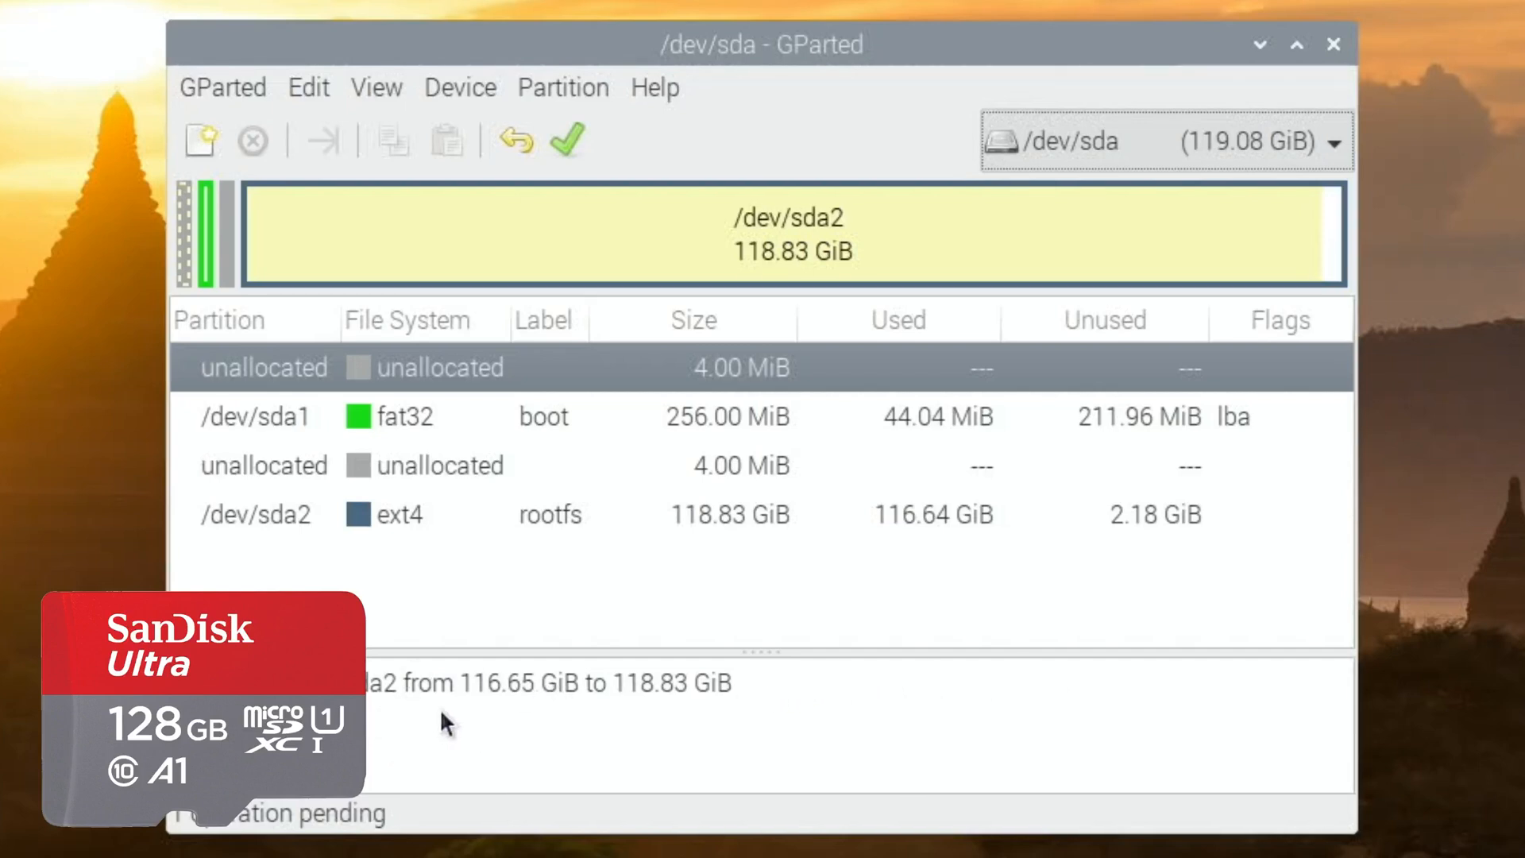
{"action": "mouse_move", "coordinate": [670, 477]}
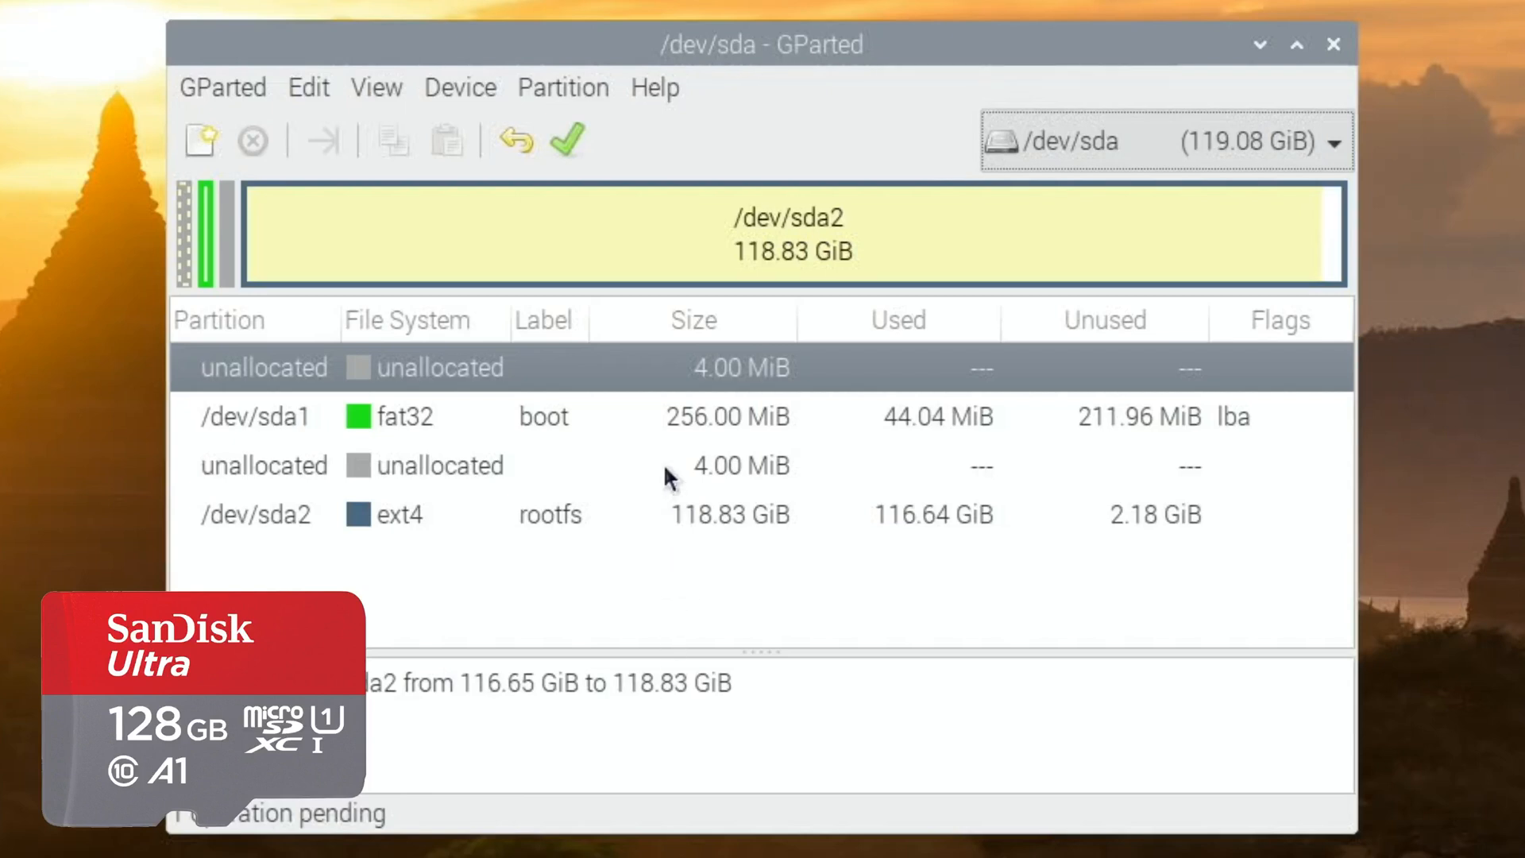
{"action": "mouse_move", "coordinate": [731, 212]}
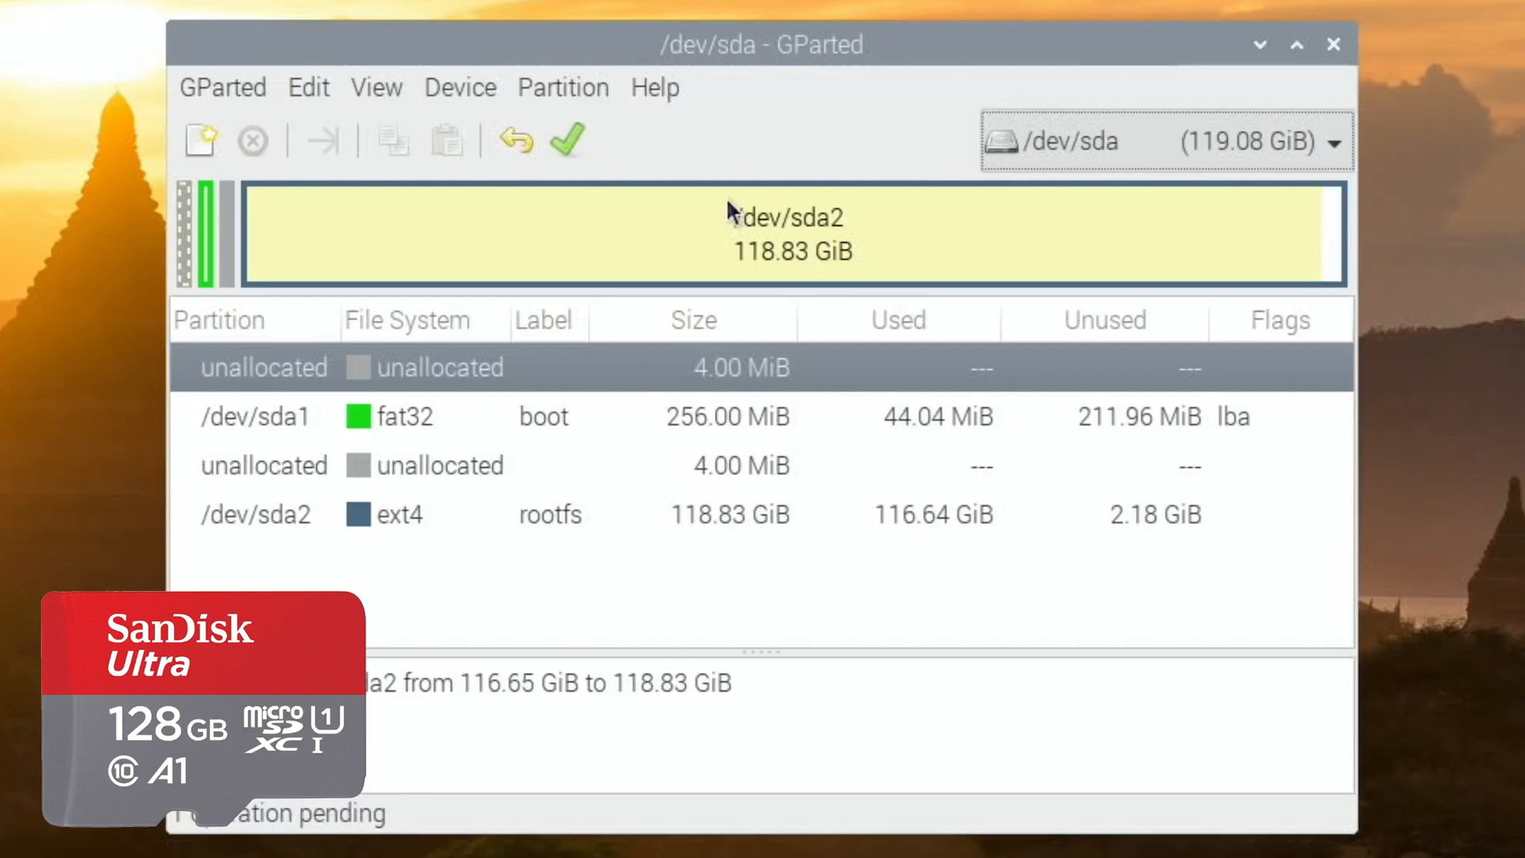
{"action": "mouse_move", "coordinate": [1333, 245]}
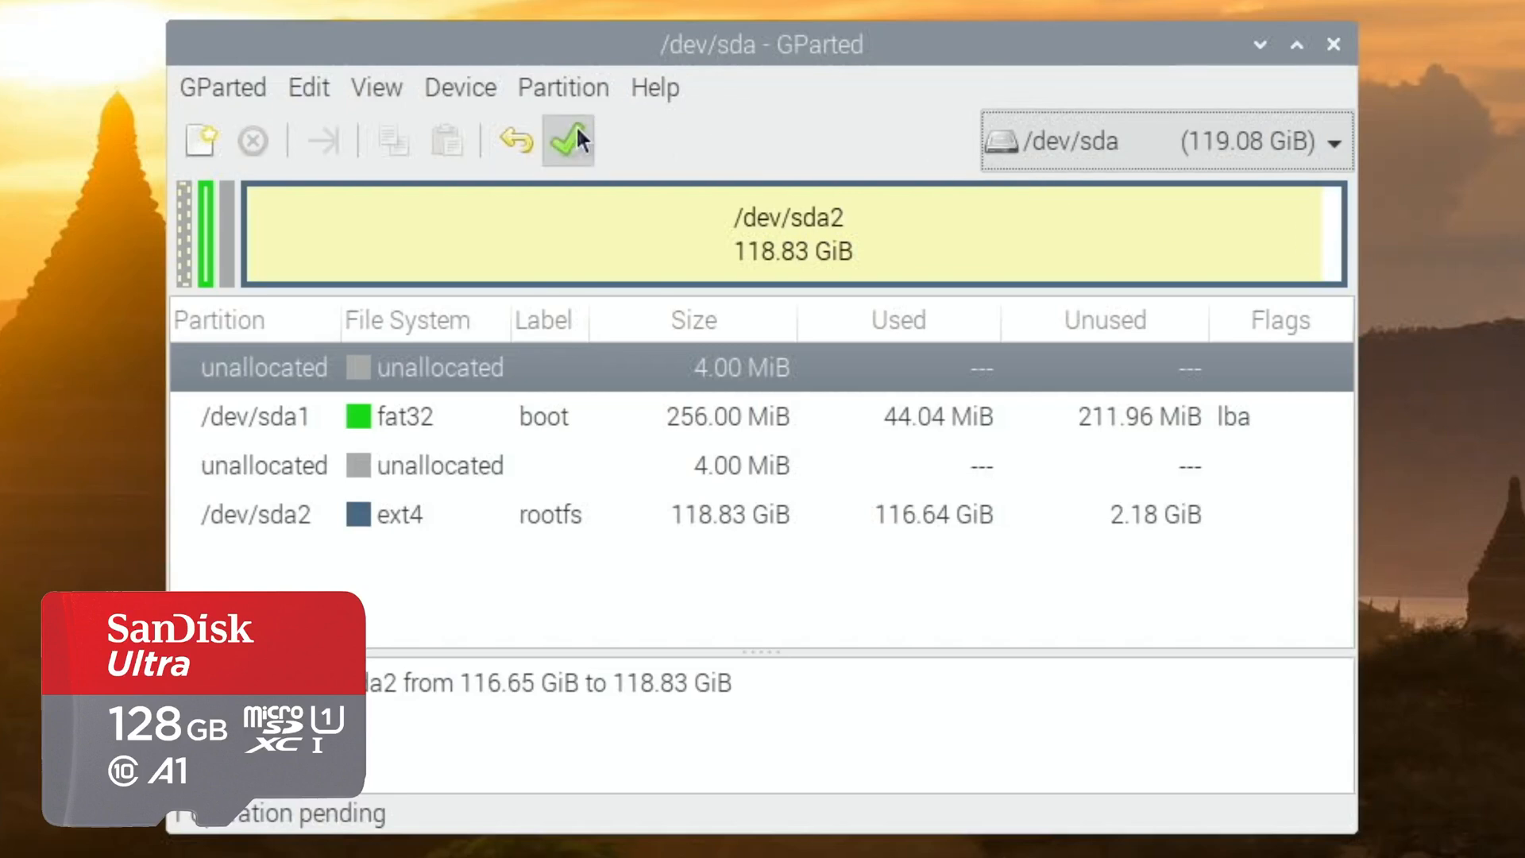
Apply the queued resize of sda2, accepting the data-loss warning.
{"action": "left_click", "coordinate": [569, 141]}
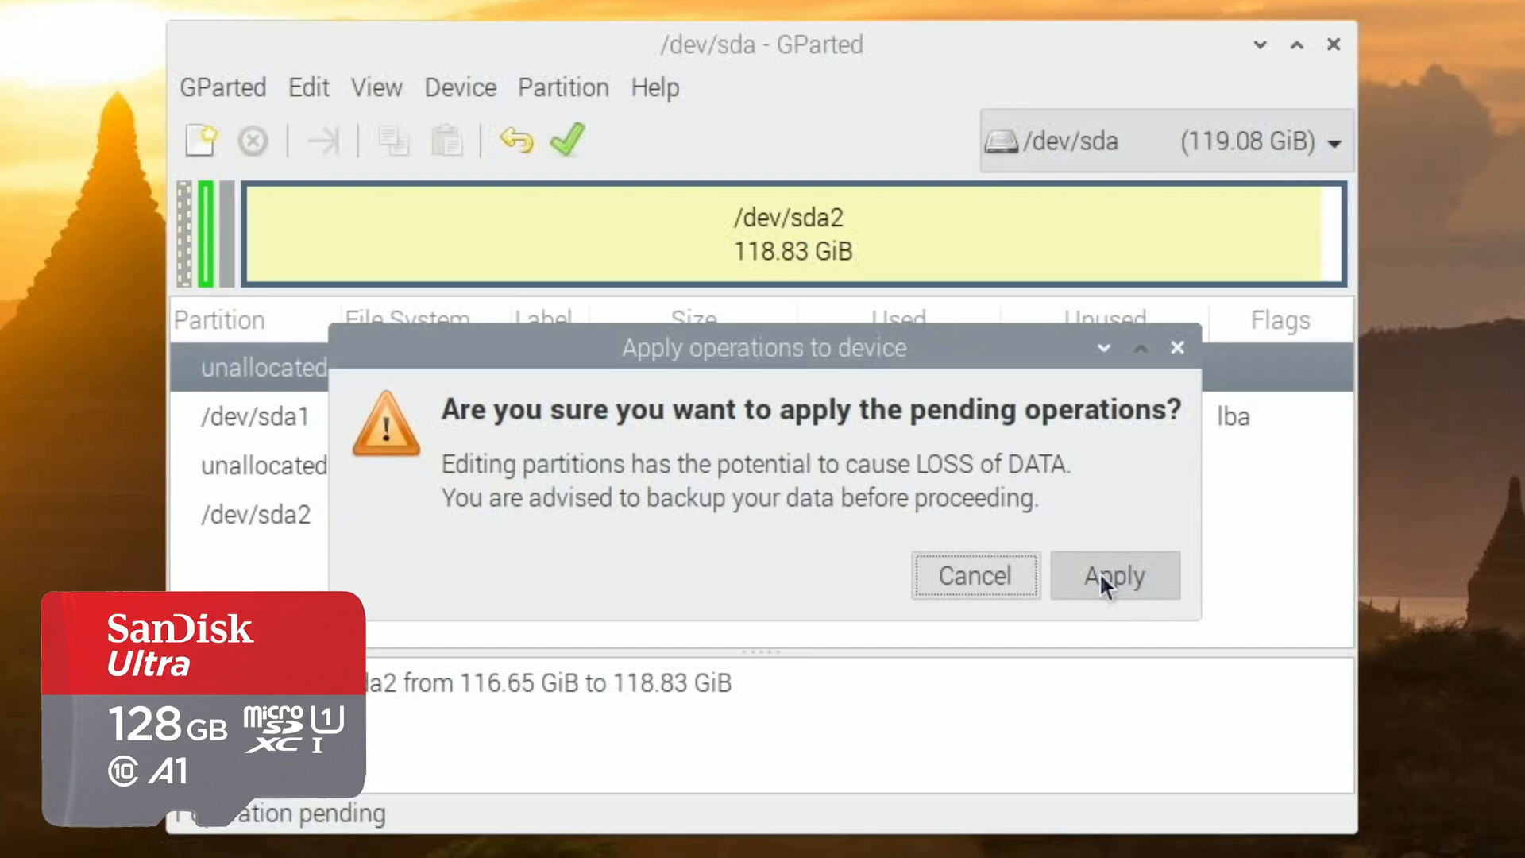
{"action": "left_click", "coordinate": [1115, 575]}
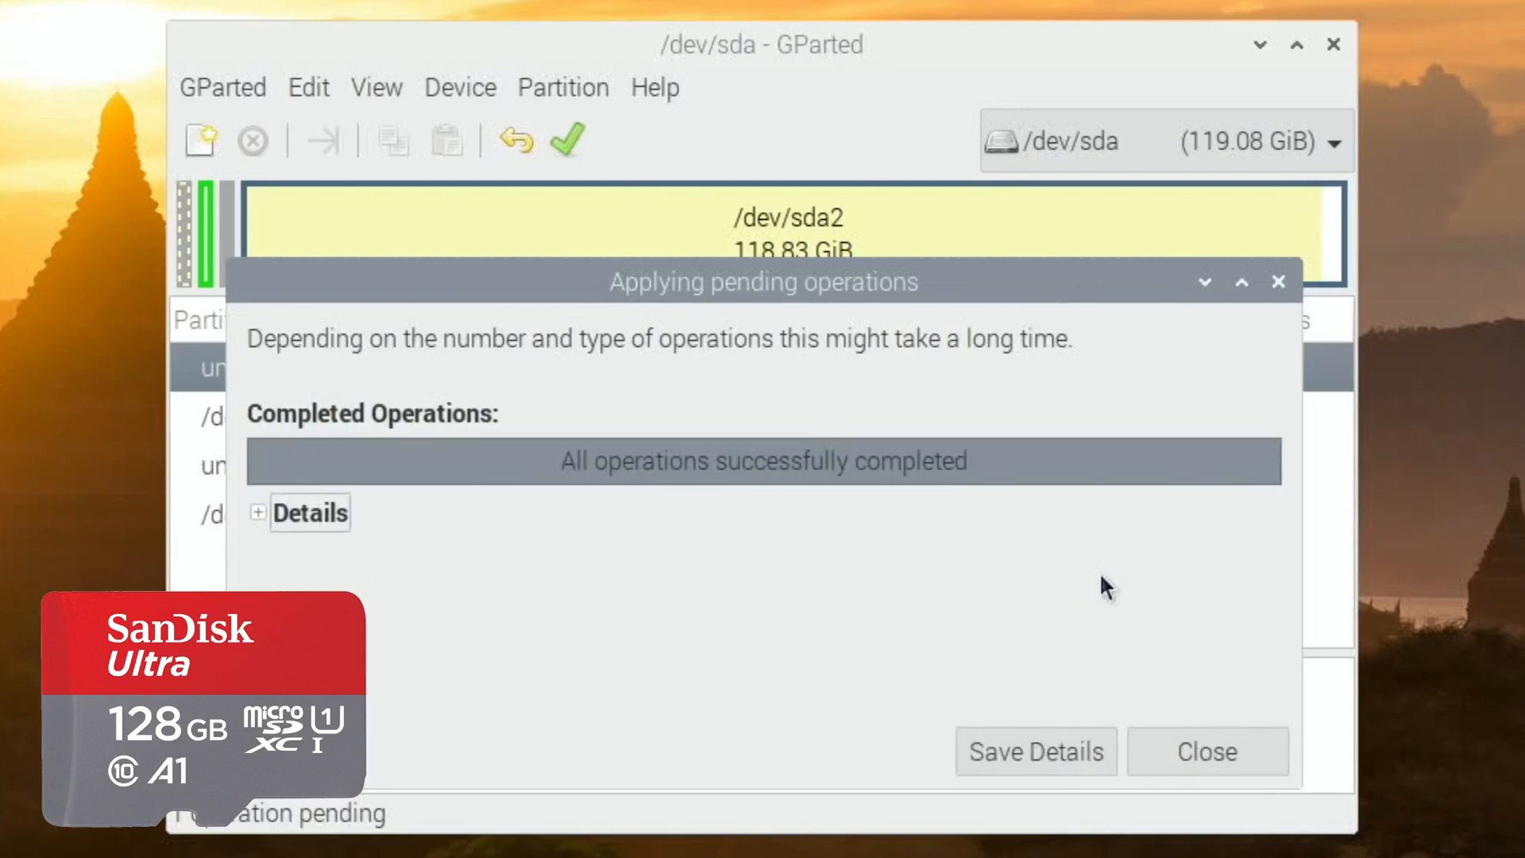
Close the completed-operations report and bring up the GParted menu.
{"action": "left_click", "coordinate": [1206, 751]}
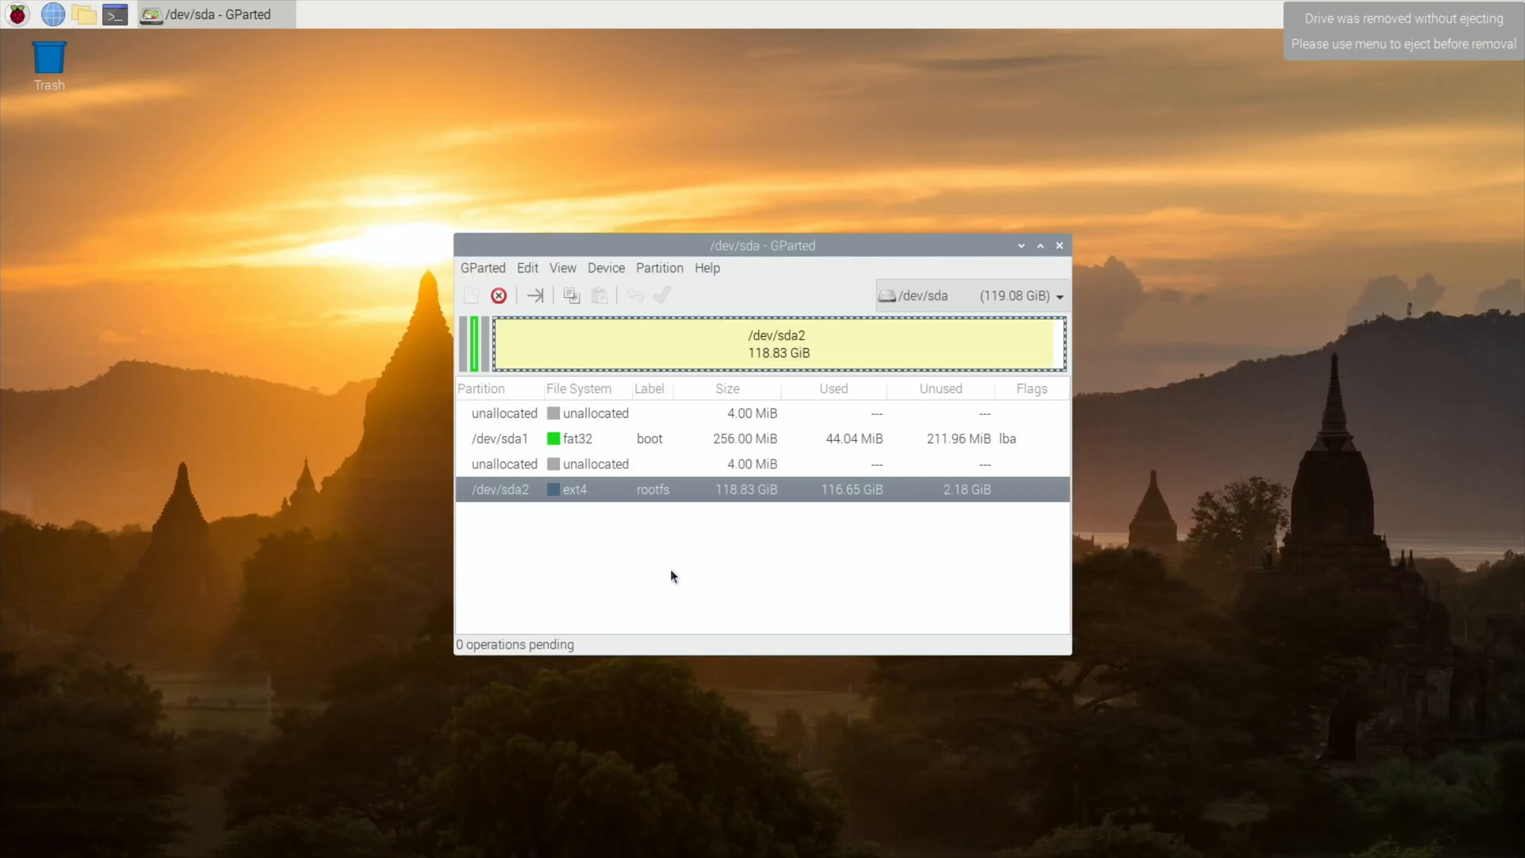
{"action": "left_click", "coordinate": [483, 267]}
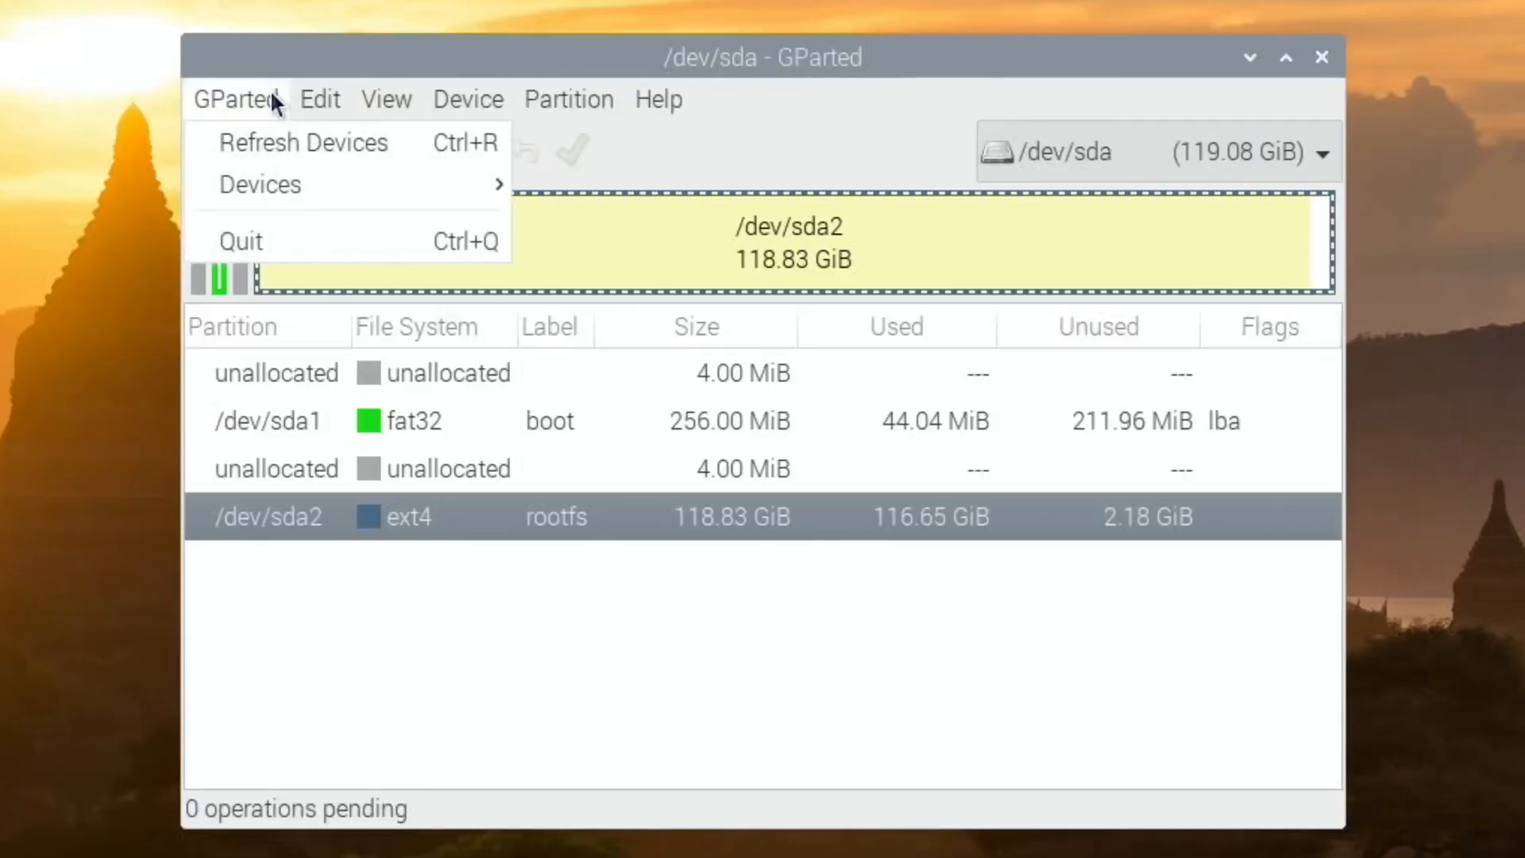
Refresh Devices to load the 698.64 GiB drive with its 698.38 GiB sda2 partition.
{"action": "left_click", "coordinate": [302, 141]}
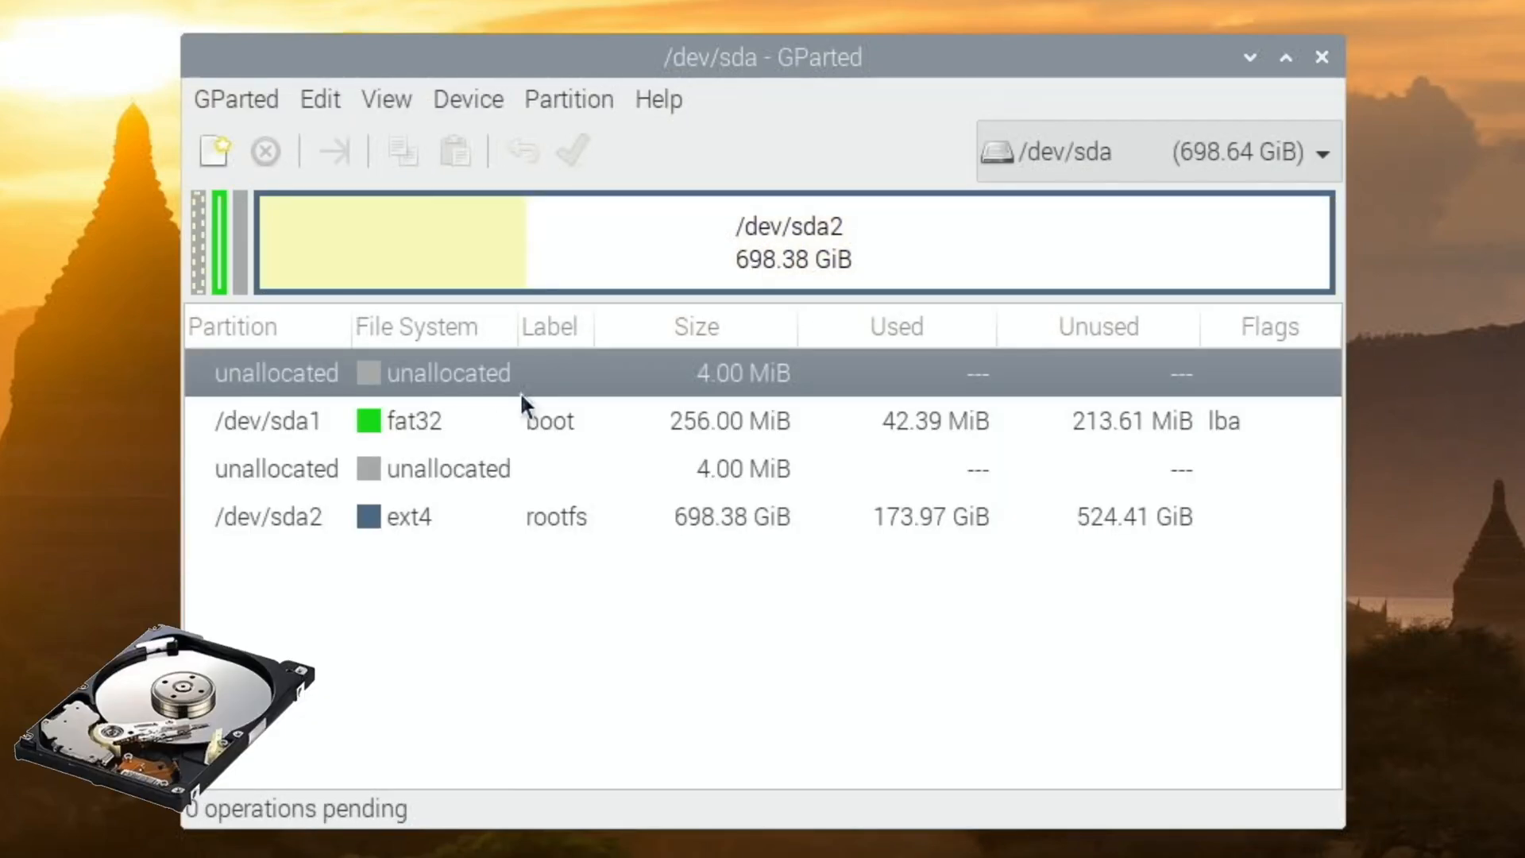
{"action": "mouse_move", "coordinate": [764, 275]}
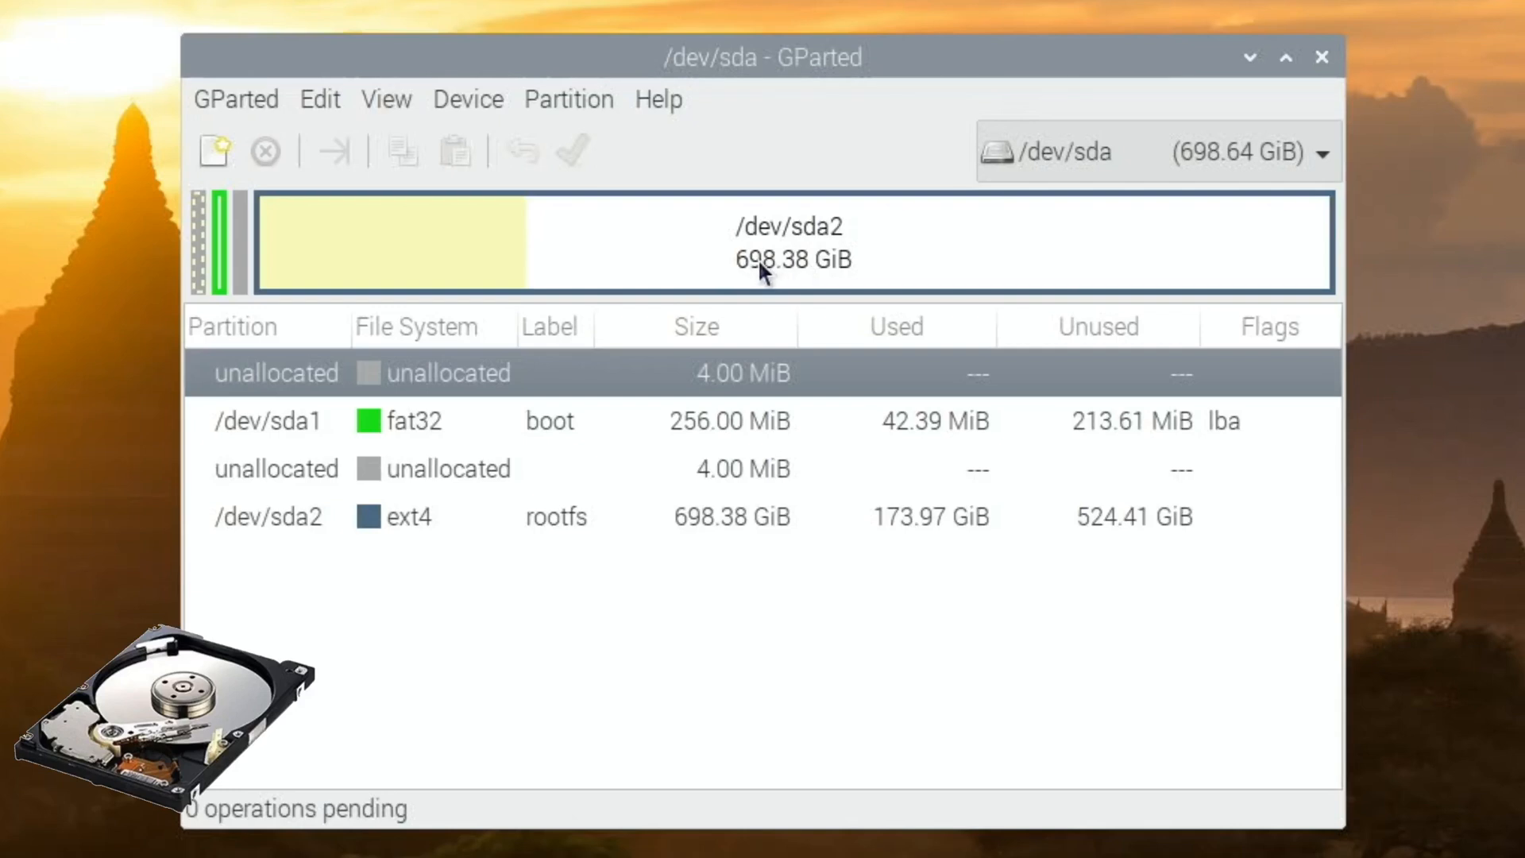
{"action": "mouse_move", "coordinate": [534, 256]}
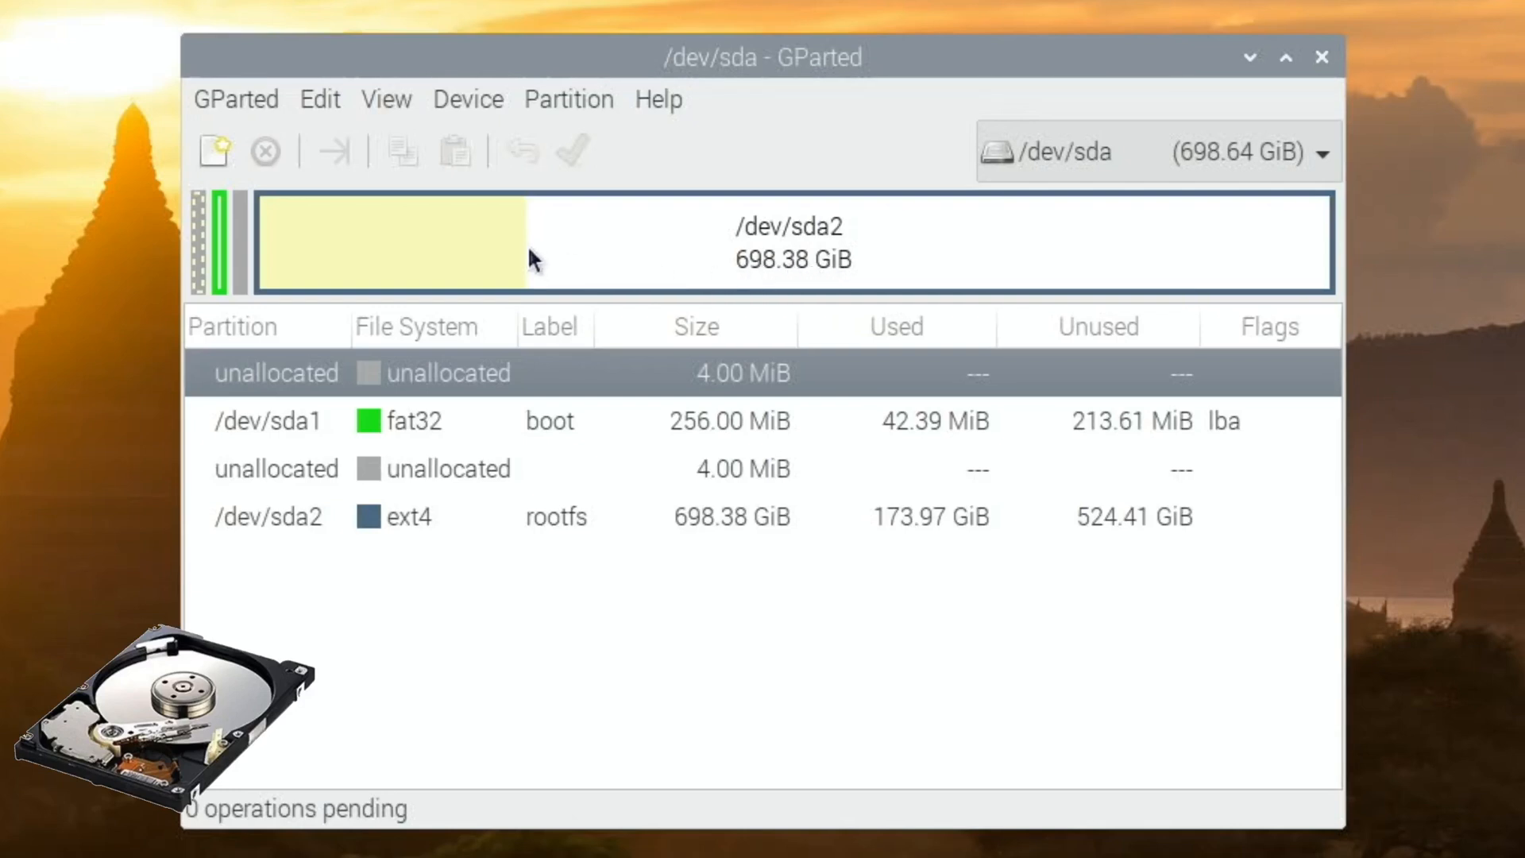
{"action": "mouse_move", "coordinate": [572, 254]}
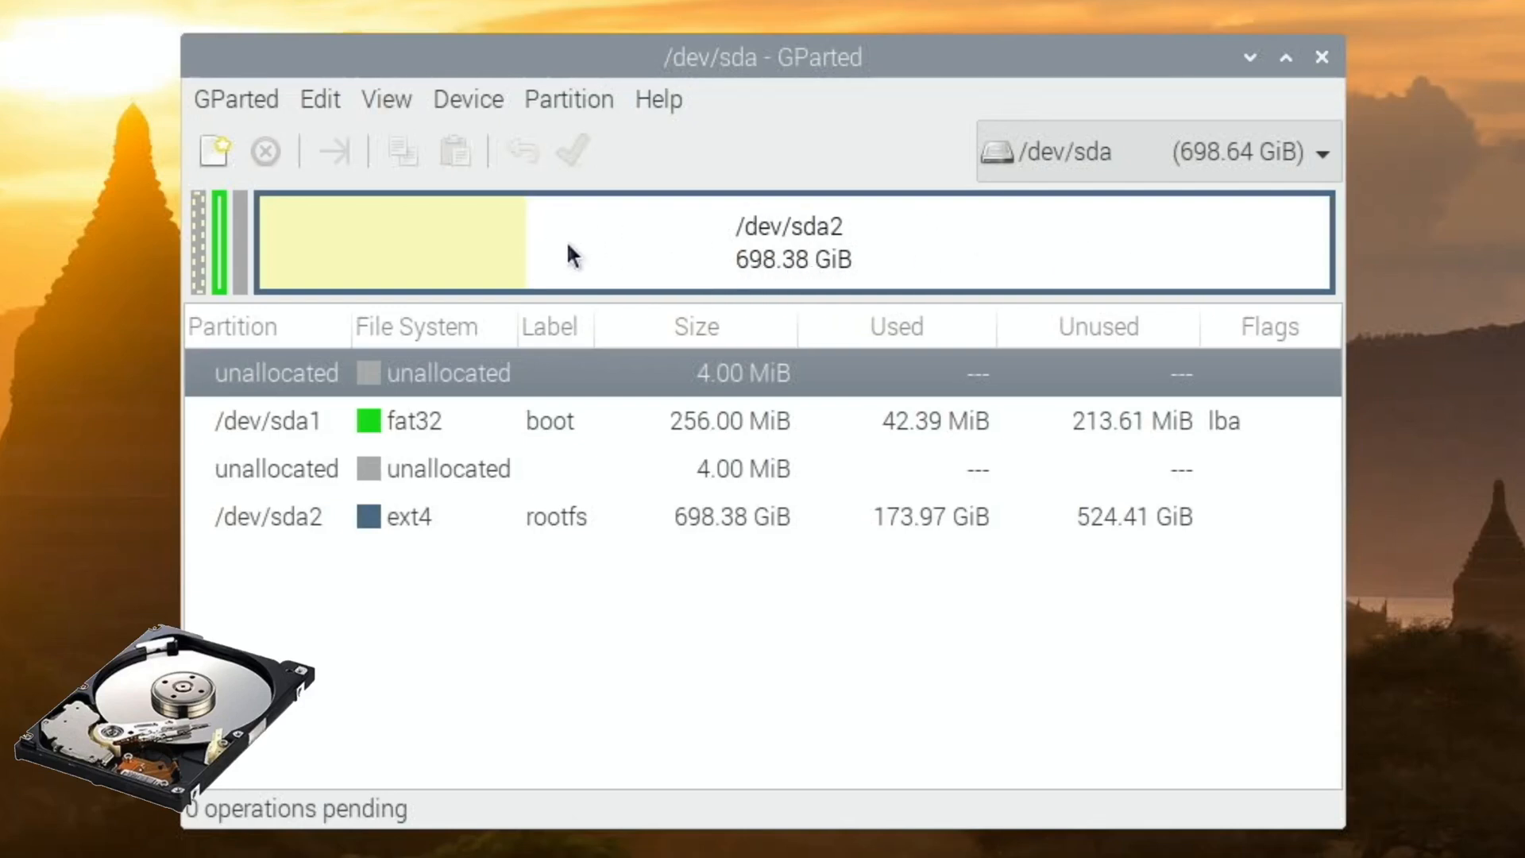
{"action": "mouse_move", "coordinate": [545, 256]}
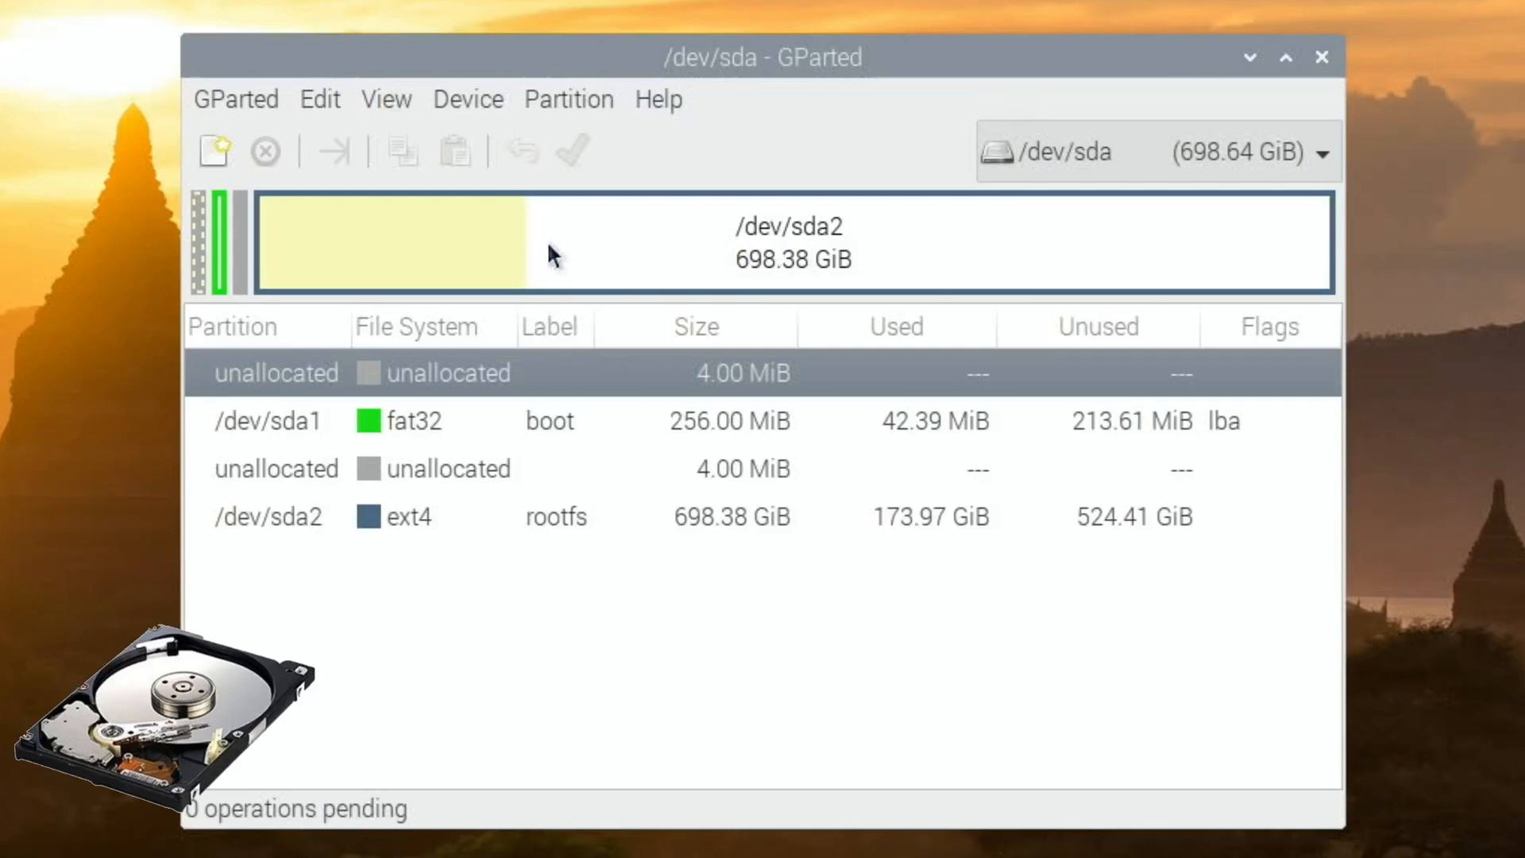
{"action": "mouse_move", "coordinate": [540, 216]}
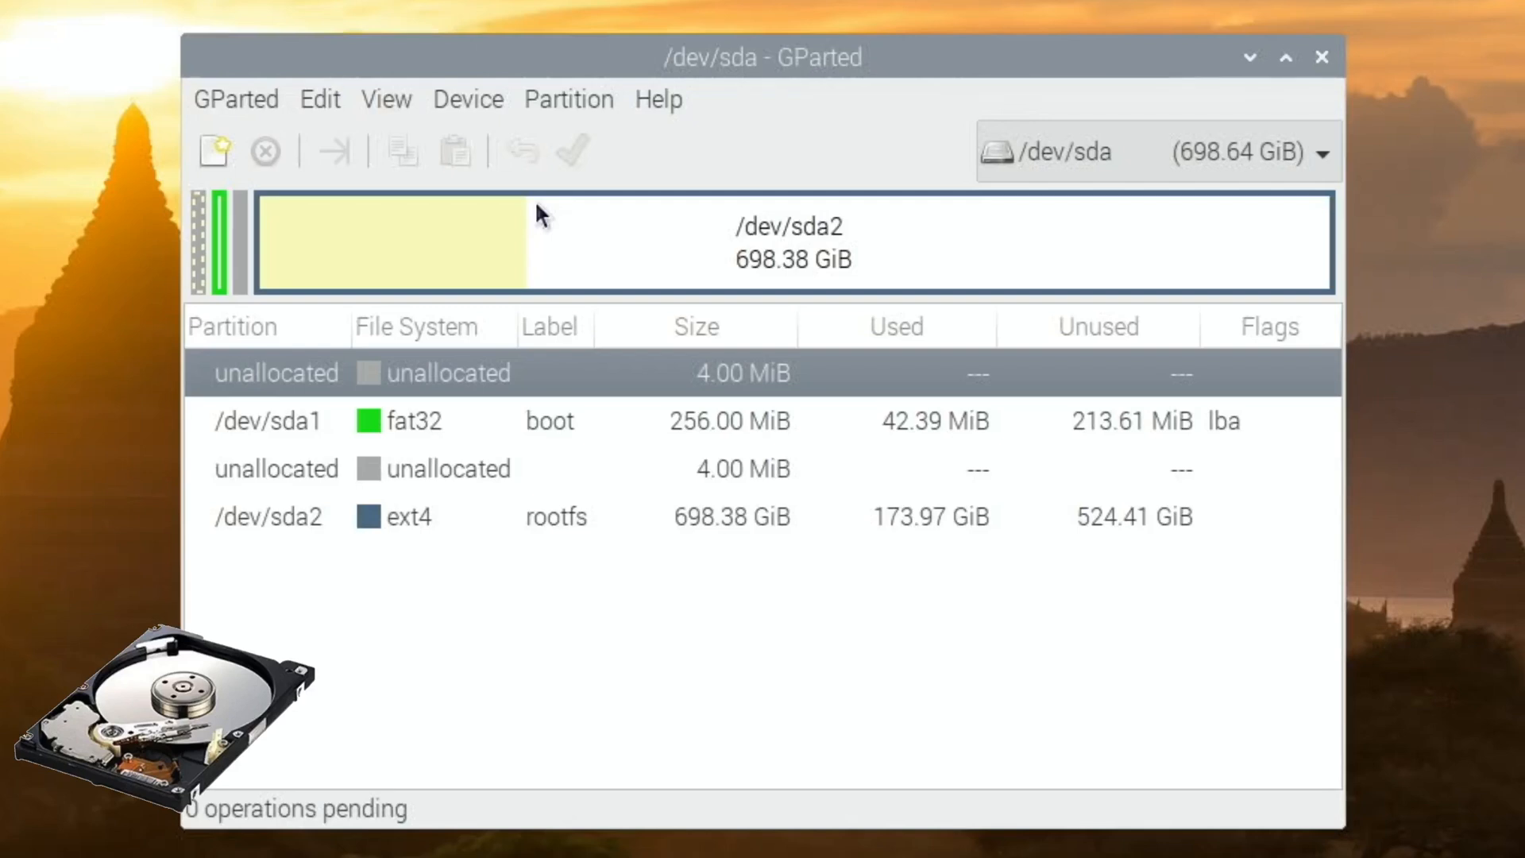
{"action": "mouse_move", "coordinate": [664, 231]}
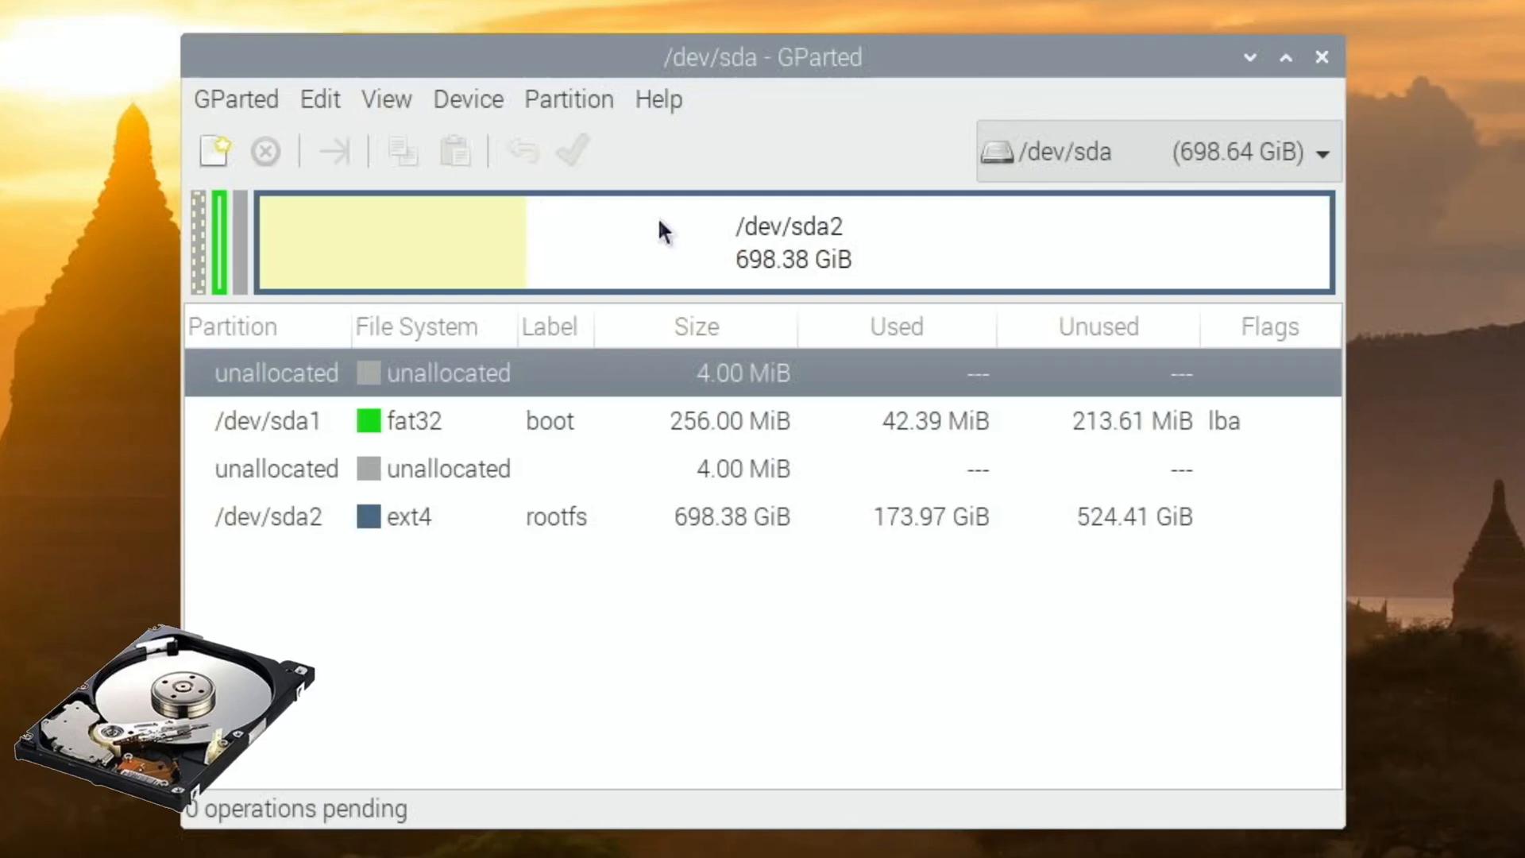